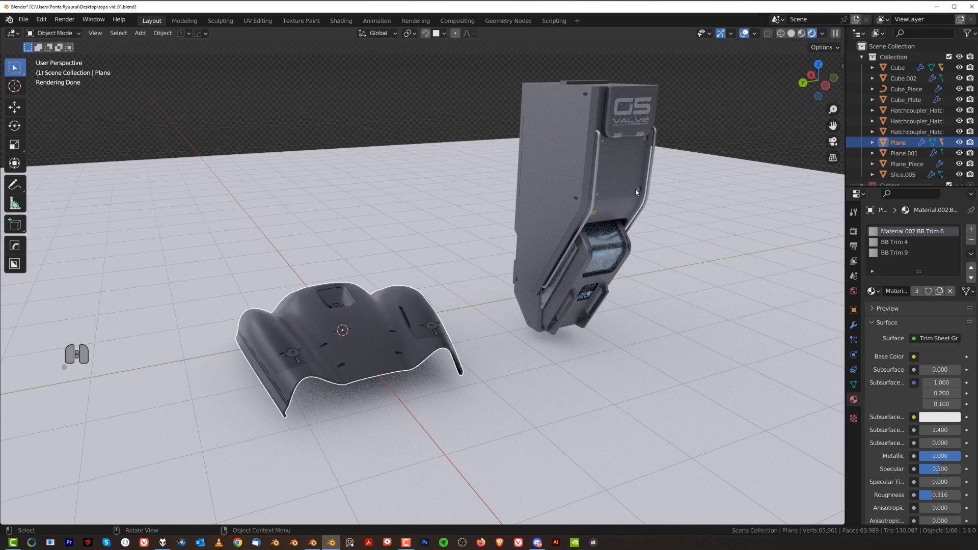
{"action": "mouse_move", "coordinate": [412, 190]}
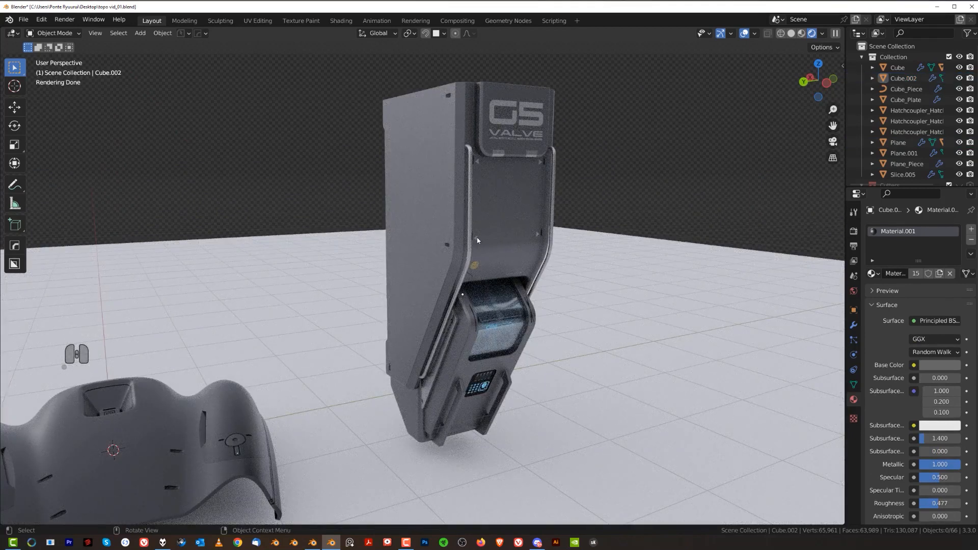
{"action": "mouse_move", "coordinate": [437, 215]}
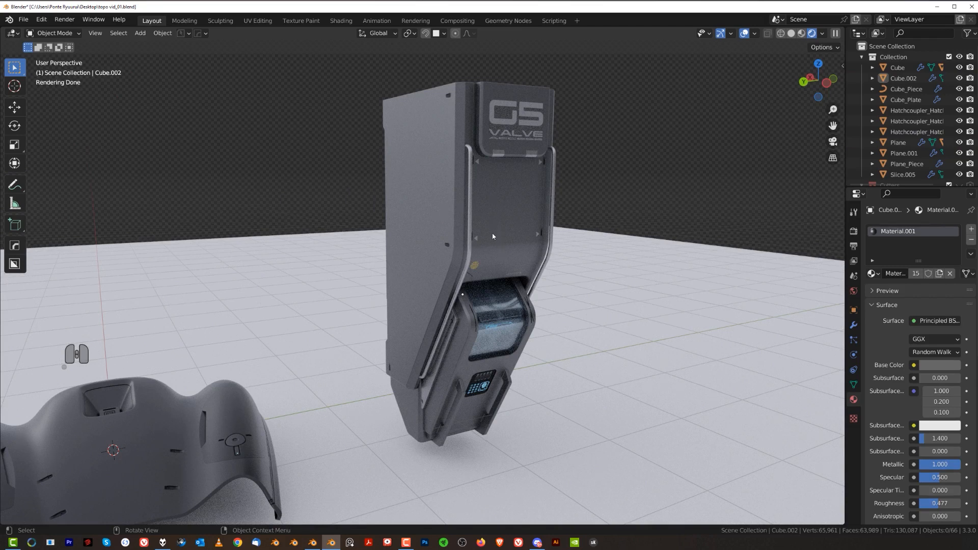
{"action": "mouse_move", "coordinate": [442, 221]}
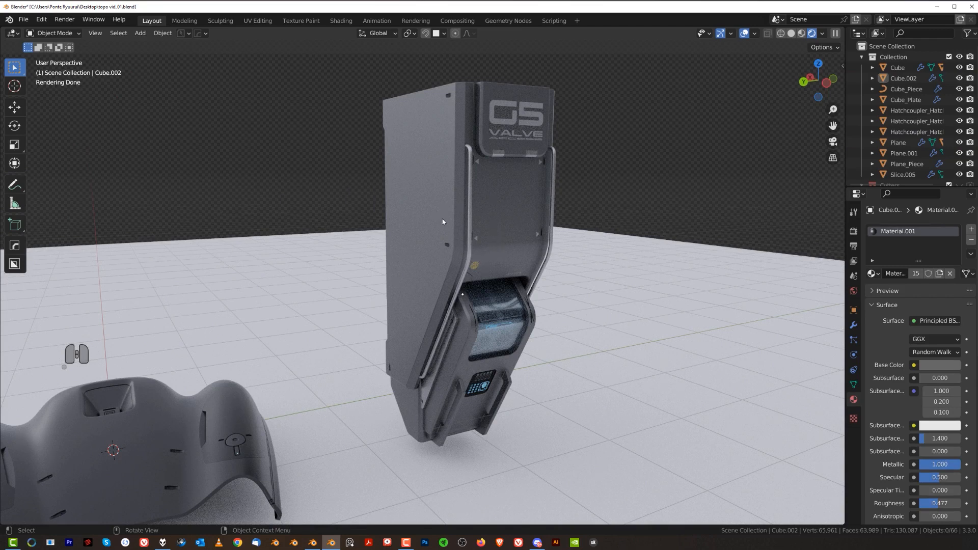
- Enter Edit Mode on the Cube.002 machine body to reveal its edge loops
{"action": "key", "text": "Tab"}
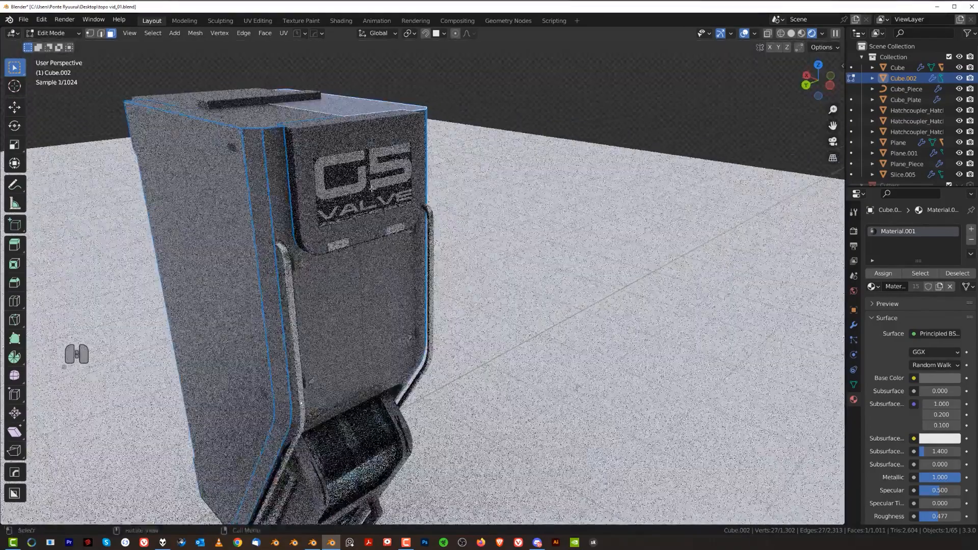
- Return the machine body to Object Mode before picking the curved shell
{"action": "key", "text": "Tab"}
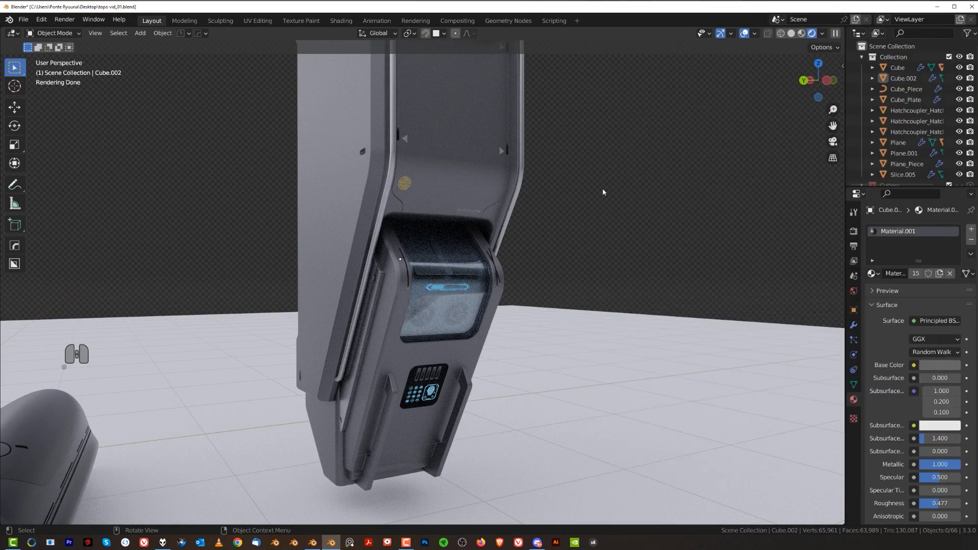
{"action": "mouse_move", "coordinate": [379, 293]}
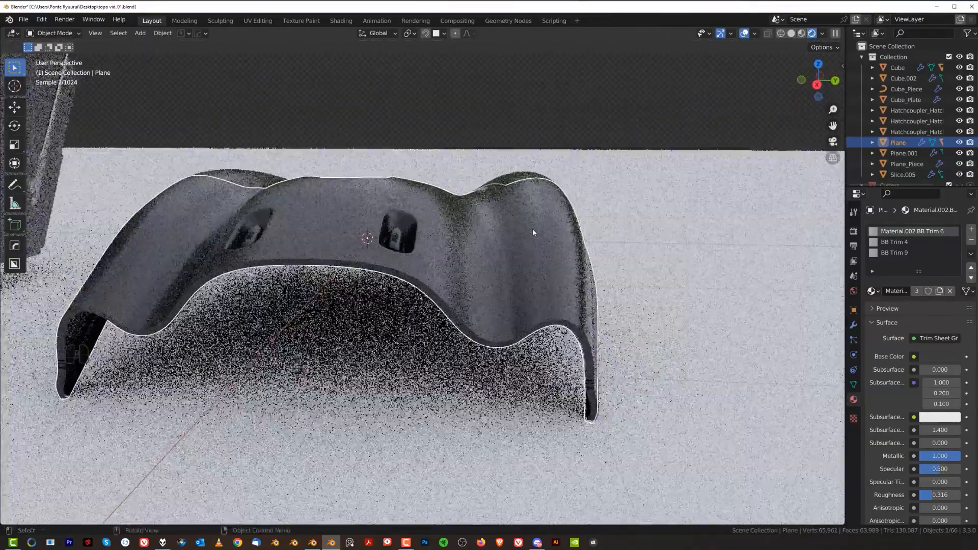
- Select the rim faces around the shell's cutouts and recessed panel and apply a DECALmachine trim
{"action": "key", "text": "Tab"}
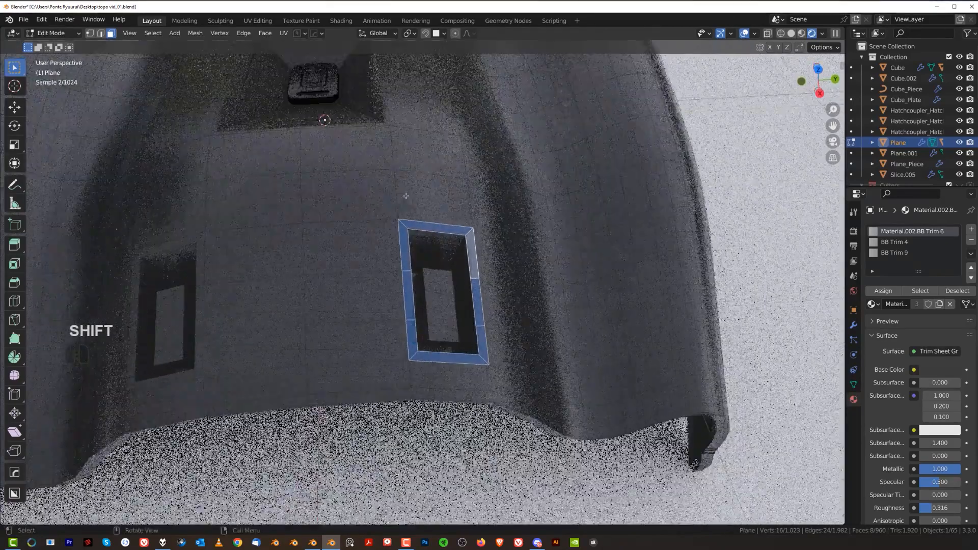
{"action": "key", "text": "Tab"}
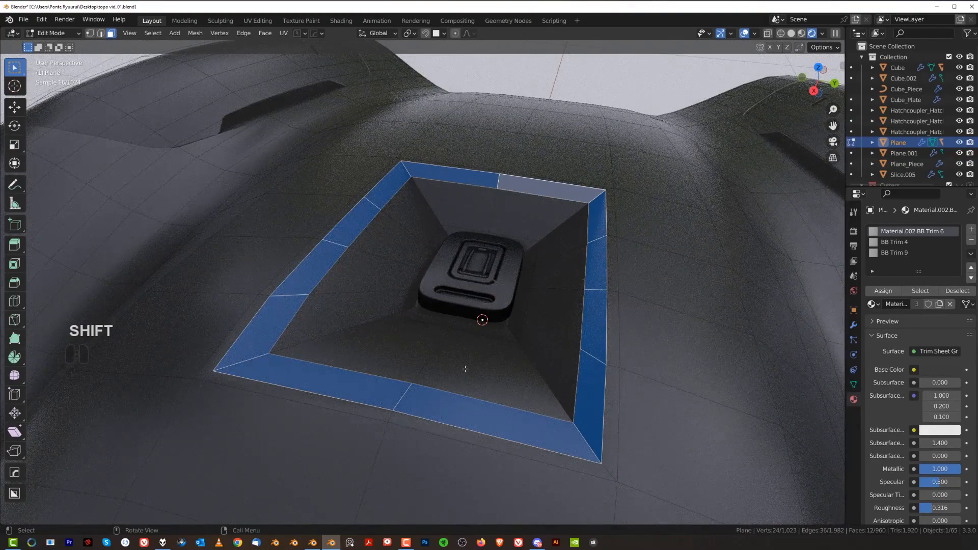
{"action": "key", "text": "d"}
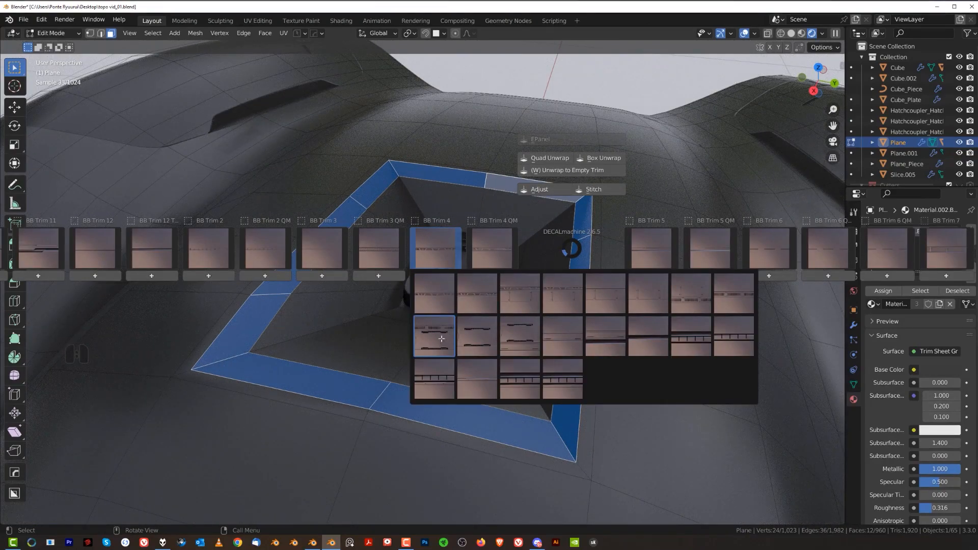
{"action": "key", "text": "Tab"}
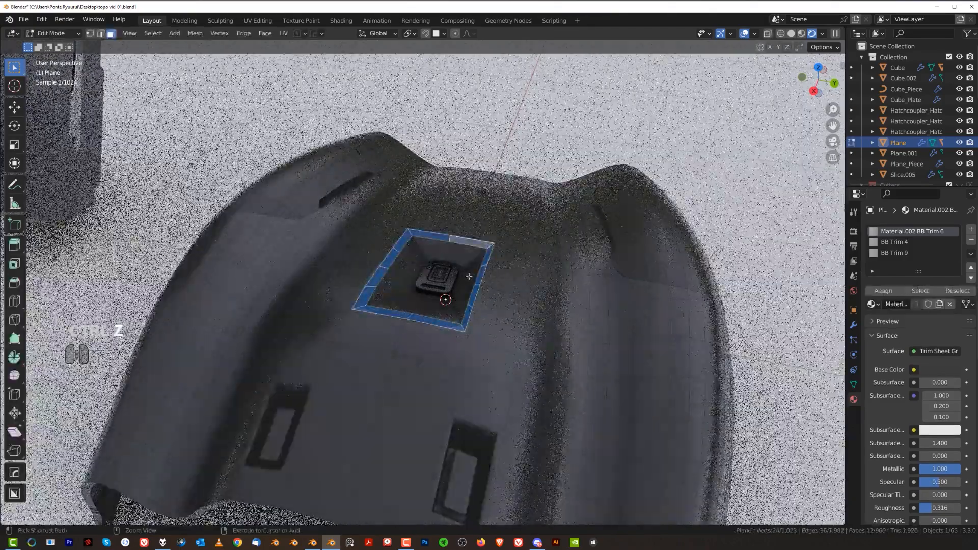
{"action": "key", "text": "Tab"}
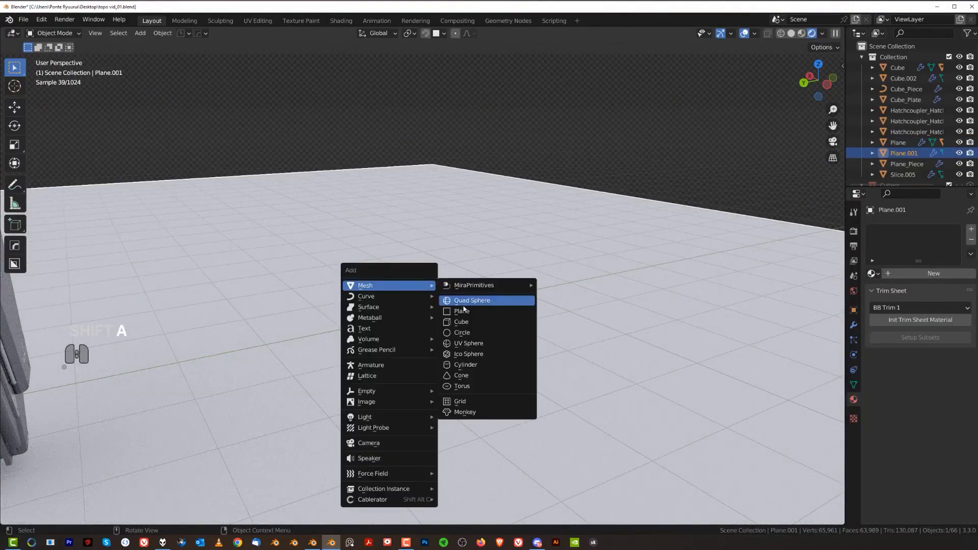
- Add a long cube bar with its scale applied and a blank material assigned
{"action": "left_click", "coordinate": [460, 321]}
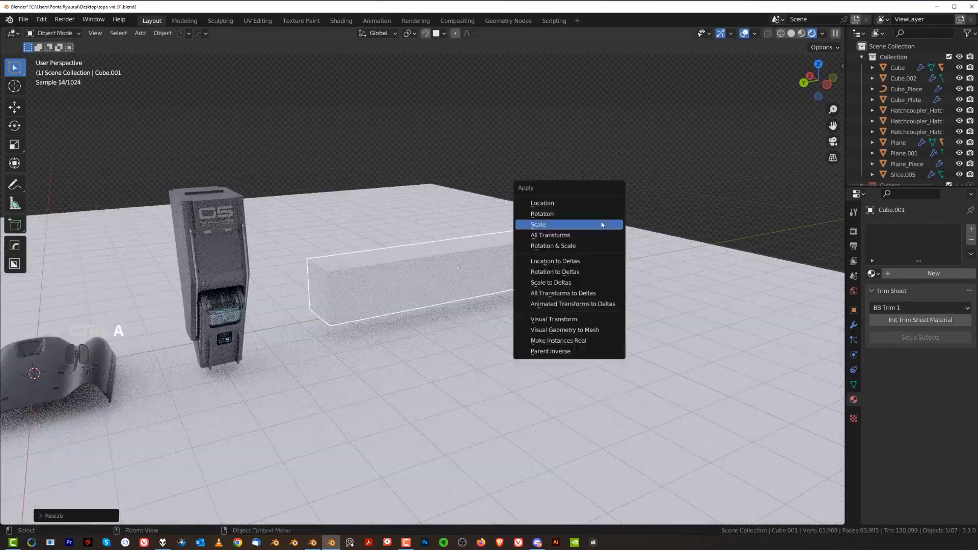
{"action": "left_click", "coordinate": [538, 225]}
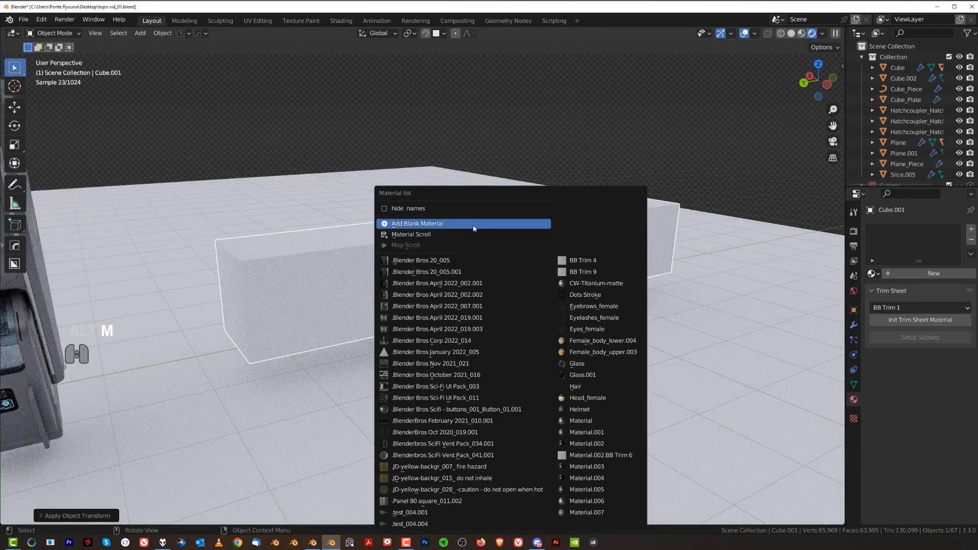
{"action": "left_click", "coordinate": [417, 223]}
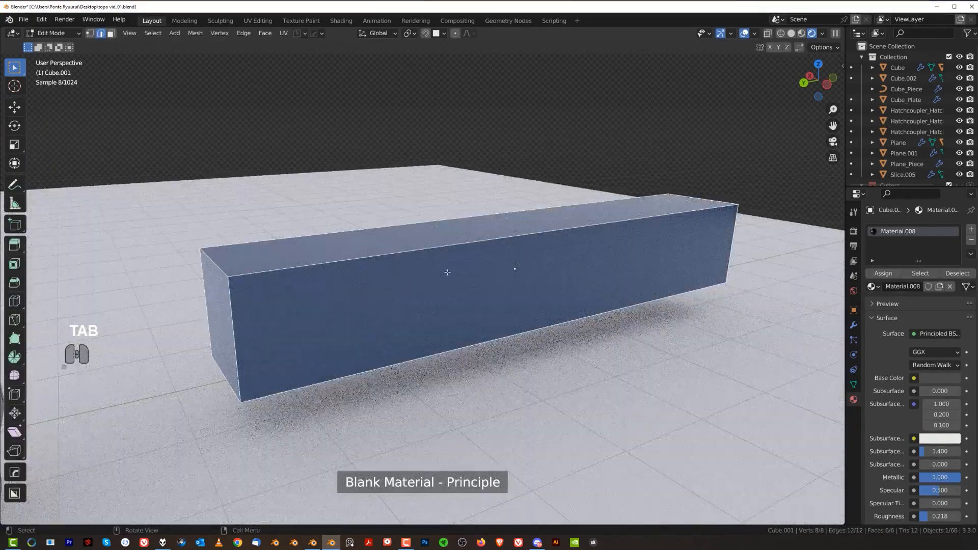
- Cut several edge loops along the bar's length with Ctrl+R
{"action": "key", "text": "ctrl+r"}
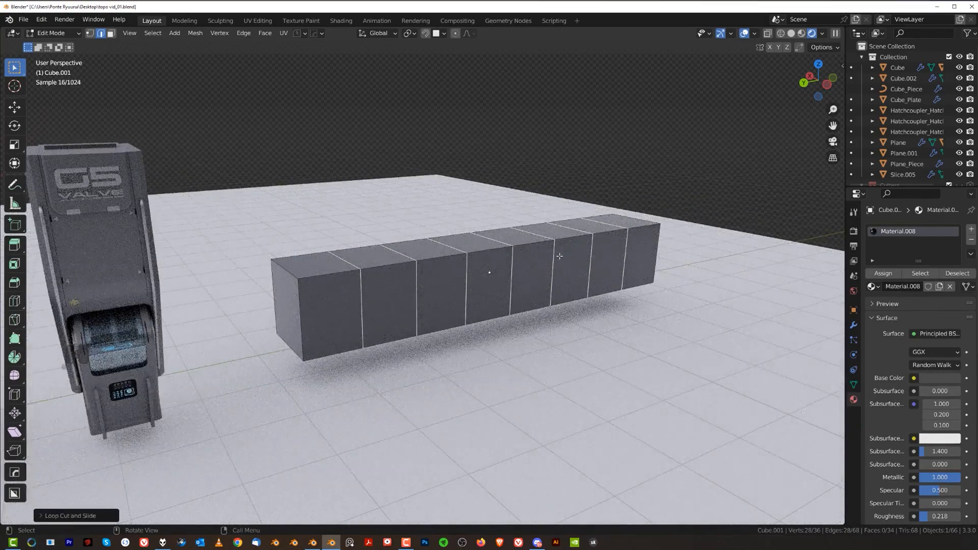
{"action": "key", "text": "Tab"}
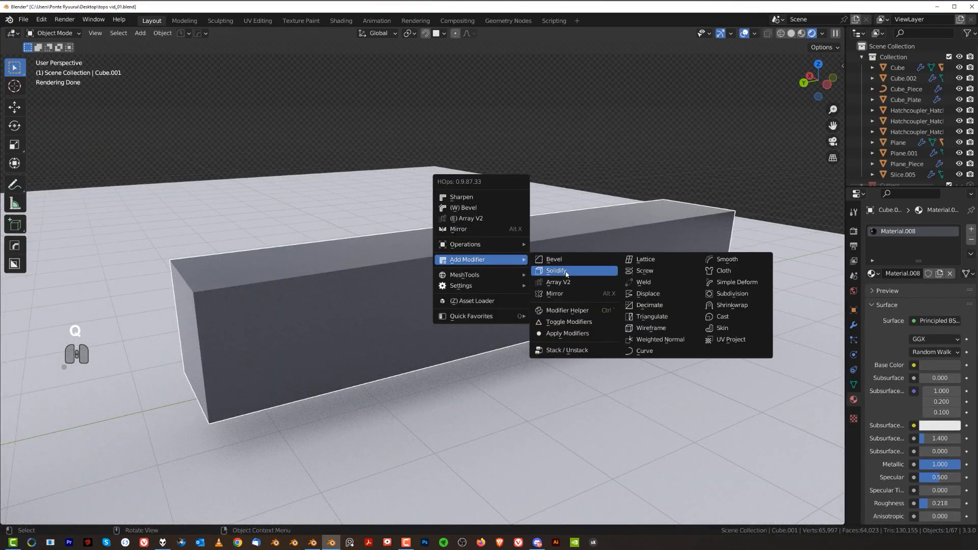
- Add a Lattice modifier with extra X divisions and lift its middle points to arch the bar
{"action": "left_click", "coordinate": [644, 259]}
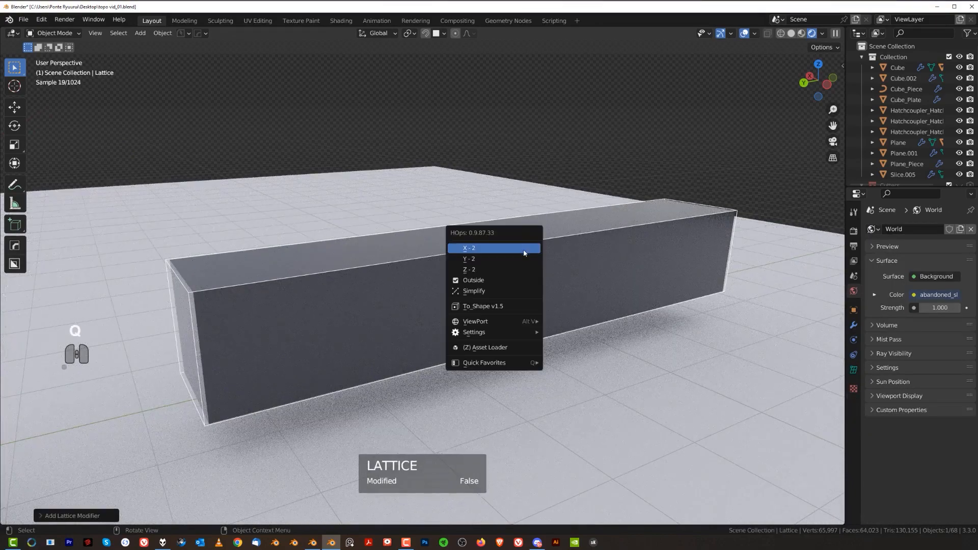
{"action": "left_click", "coordinate": [469, 247]}
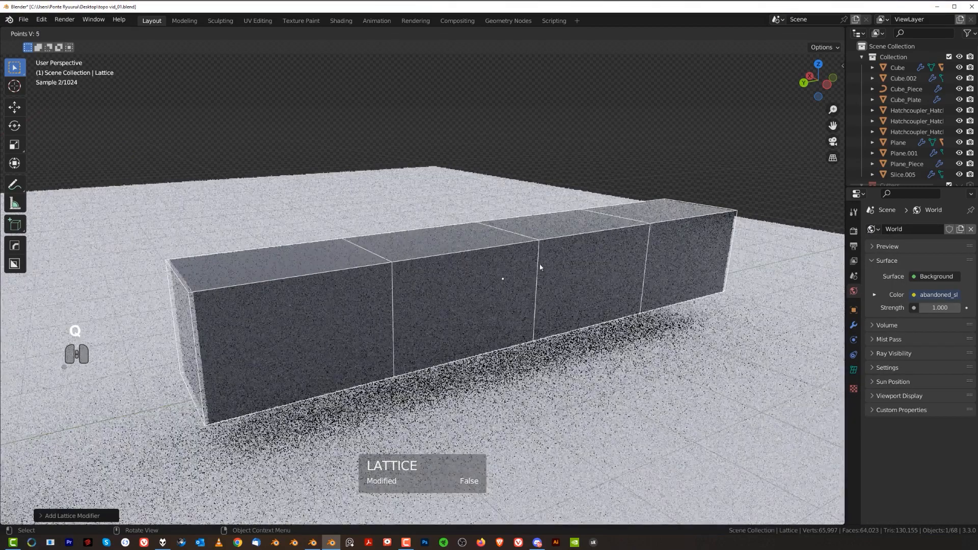
{"action": "key", "text": "Tab"}
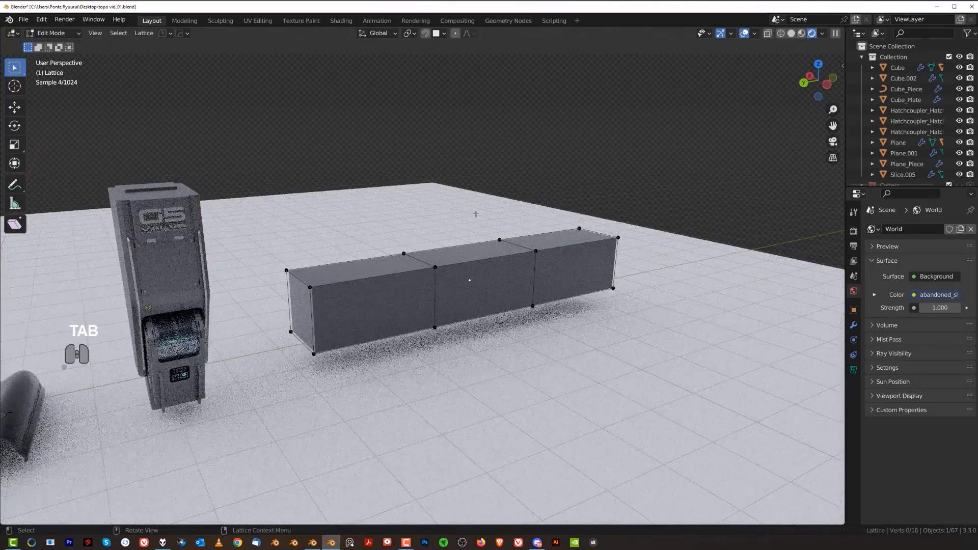
{"action": "key", "text": "b"}
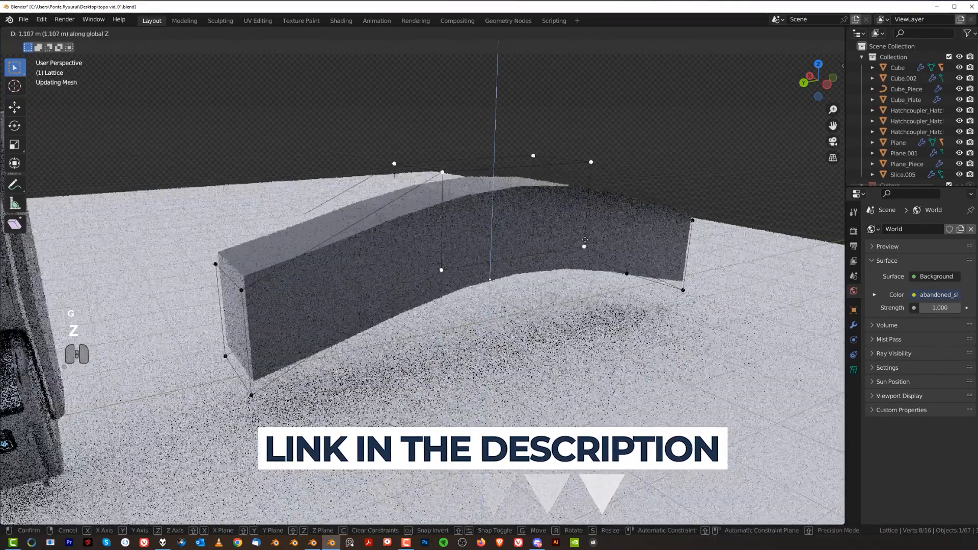
{"action": "mouse_move", "coordinate": [577, 112]}
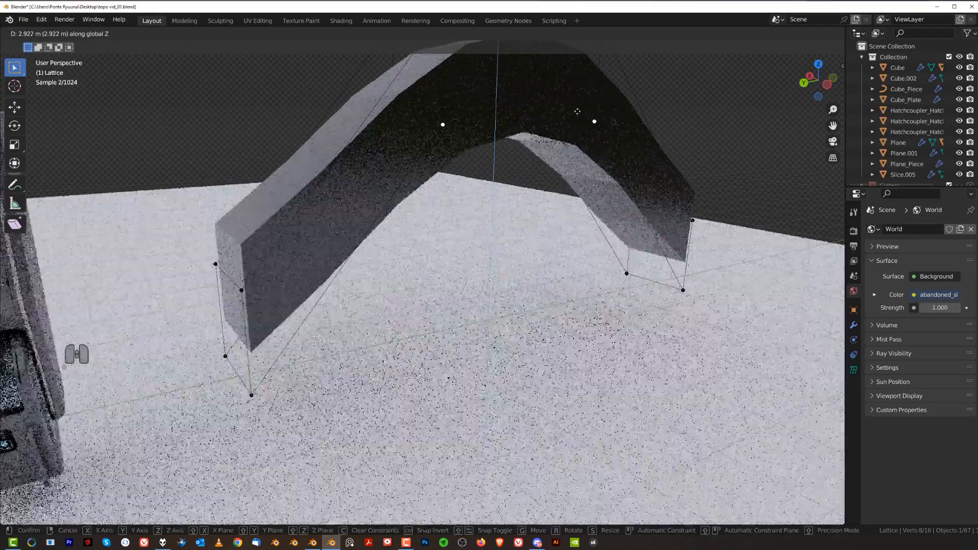
{"action": "key", "text": "ctrl+z"}
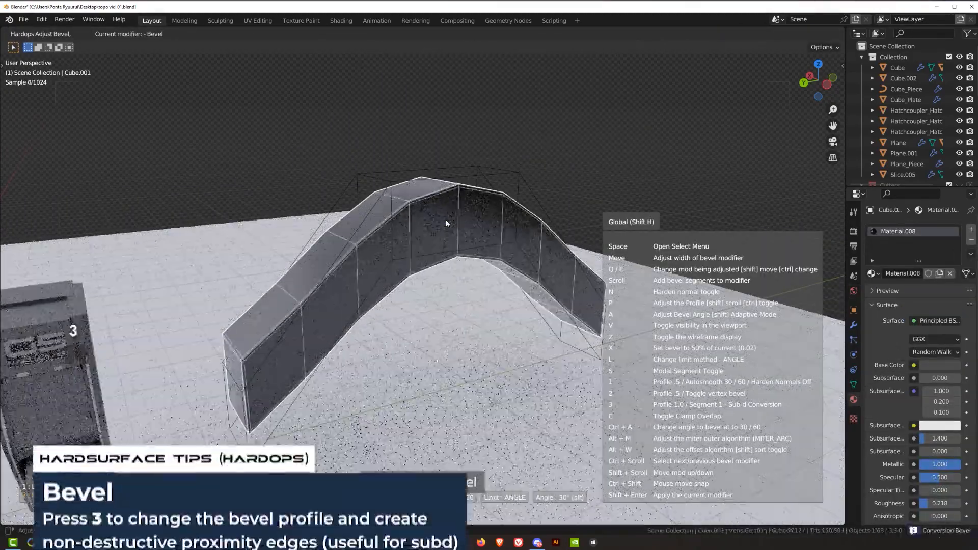
- Adjust the bevel profile and rotate the lattice points into a rounder, subdivided arch
{"action": "key", "text": "3"}
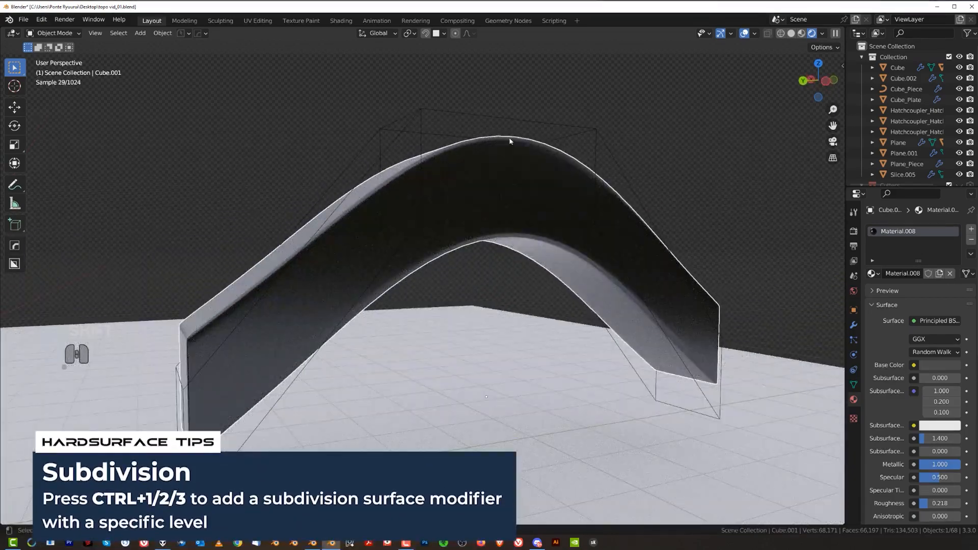
{"action": "key", "text": "tab"}
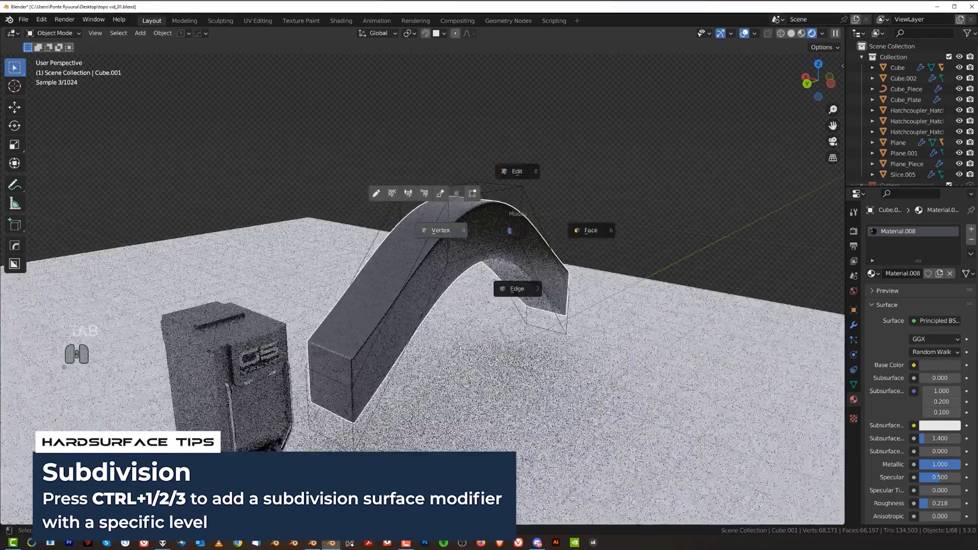
{"action": "key", "text": "Tab"}
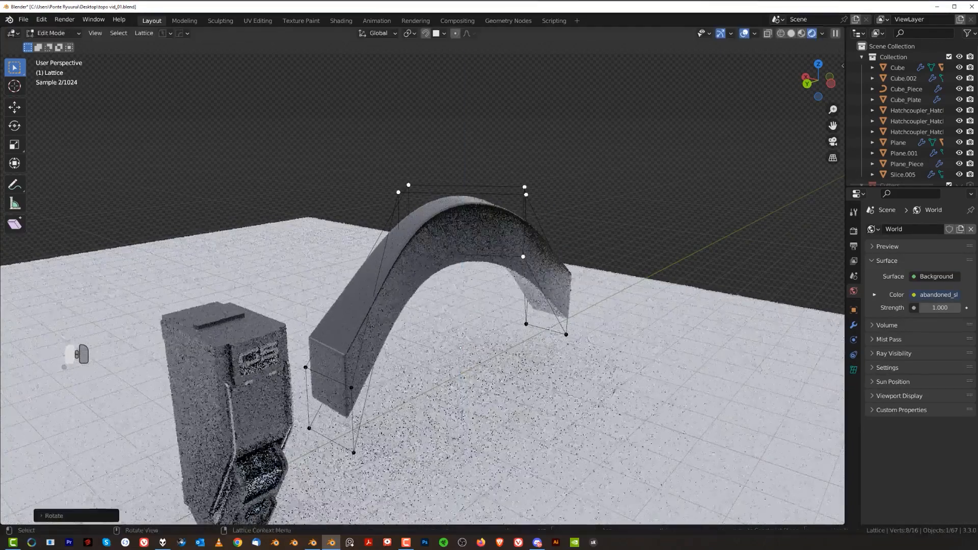
{"action": "key", "text": "Tab"}
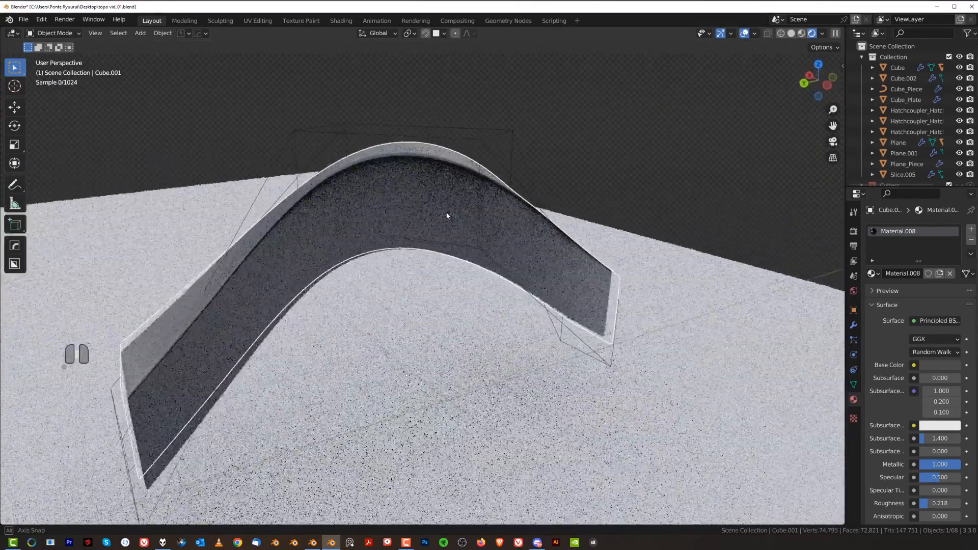
- Add extra loop cuts along the bar so the lattice bends it smoothly
{"action": "key", "text": "Tab"}
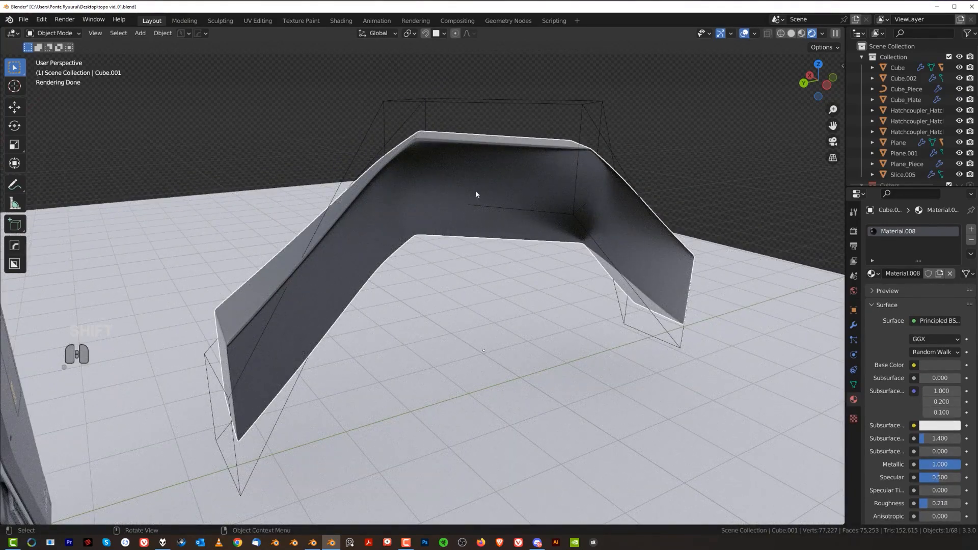
{"action": "mouse_move", "coordinate": [476, 183]}
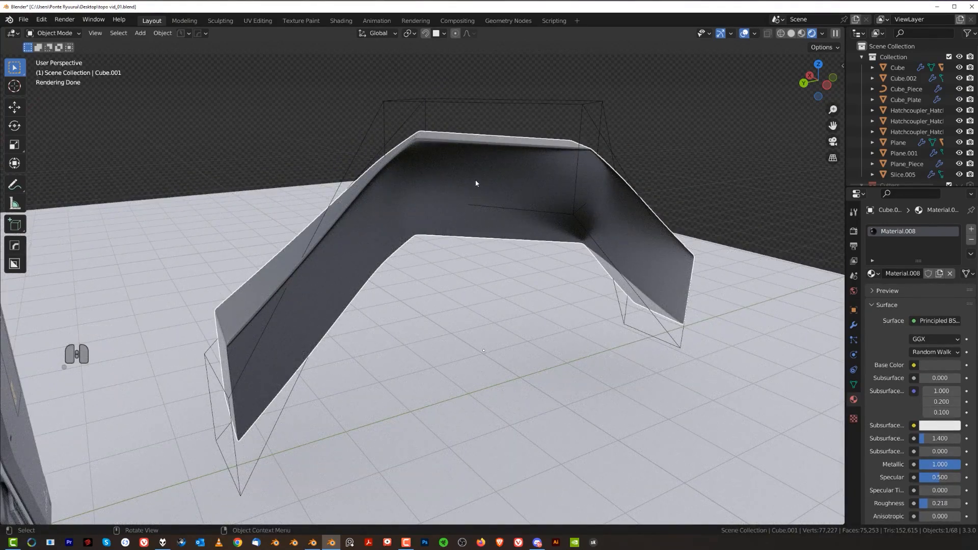
{"action": "mouse_move", "coordinate": [672, 177]}
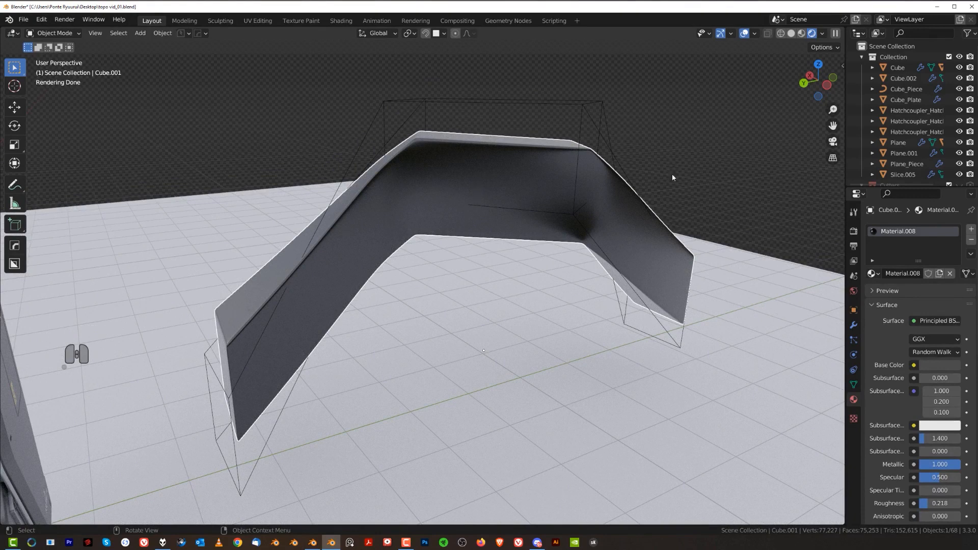
{"action": "mouse_move", "coordinate": [548, 183]}
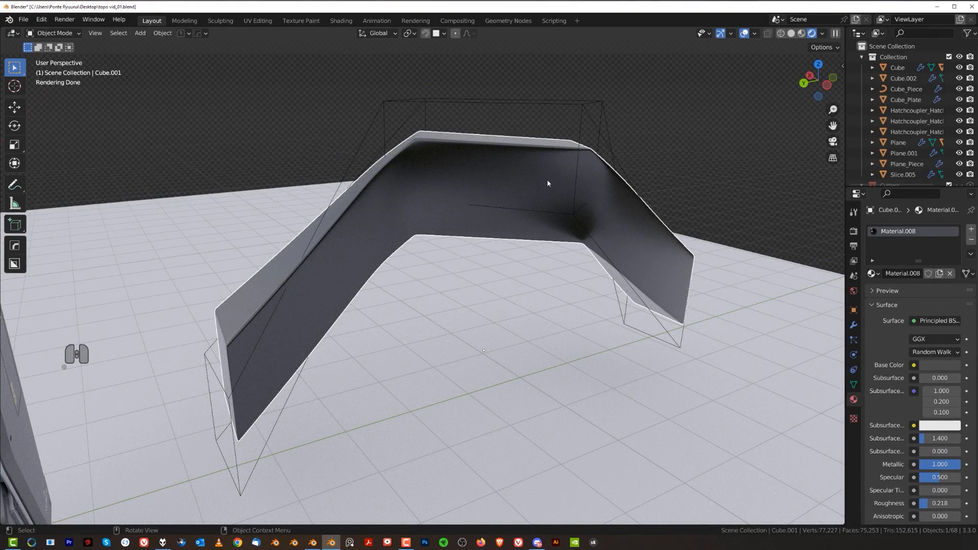
{"action": "mouse_move", "coordinate": [495, 195]}
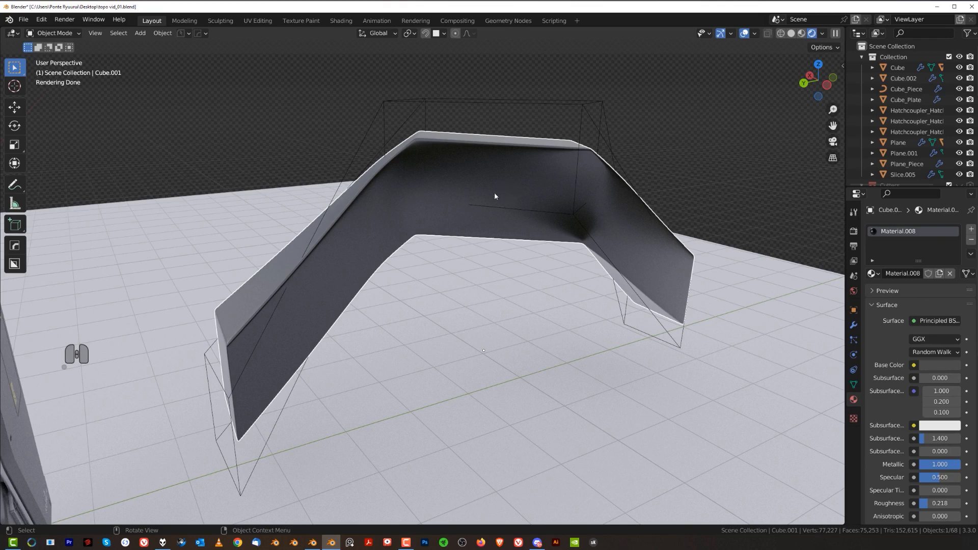
{"action": "mouse_move", "coordinate": [498, 231]}
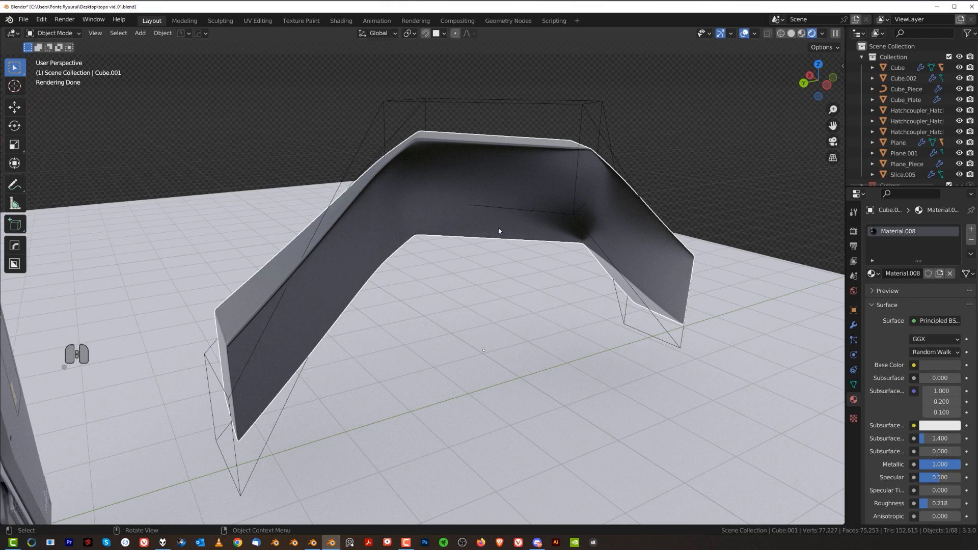
{"action": "mouse_move", "coordinate": [508, 216]}
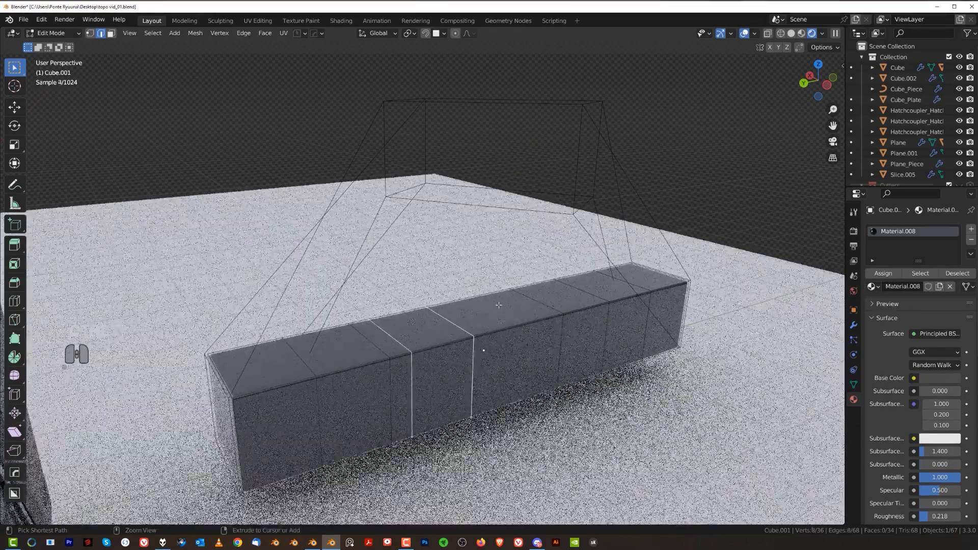
{"action": "key", "text": "Tab"}
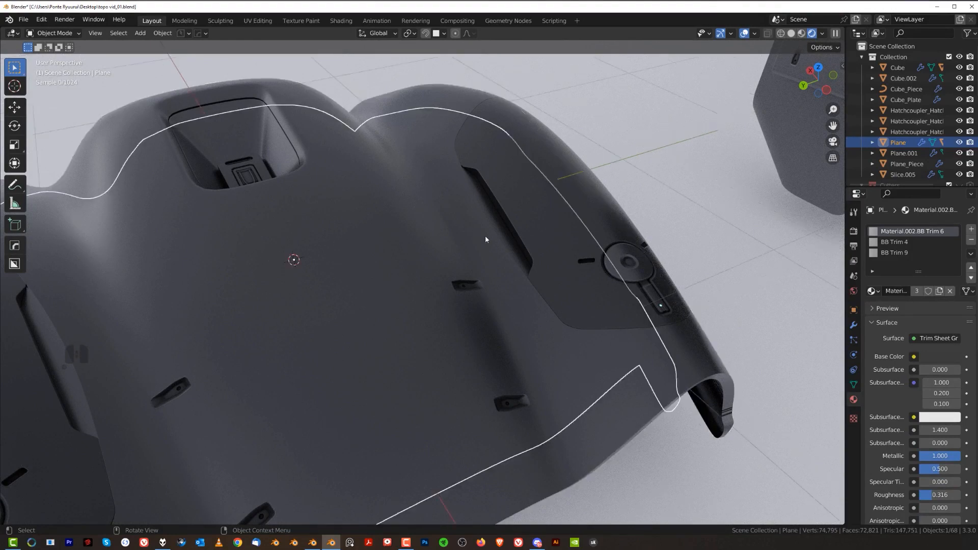
- Add a cube slab with an inset front panel and a 30°, 3-segment HardOps bevel
{"action": "key", "text": "shift+a"}
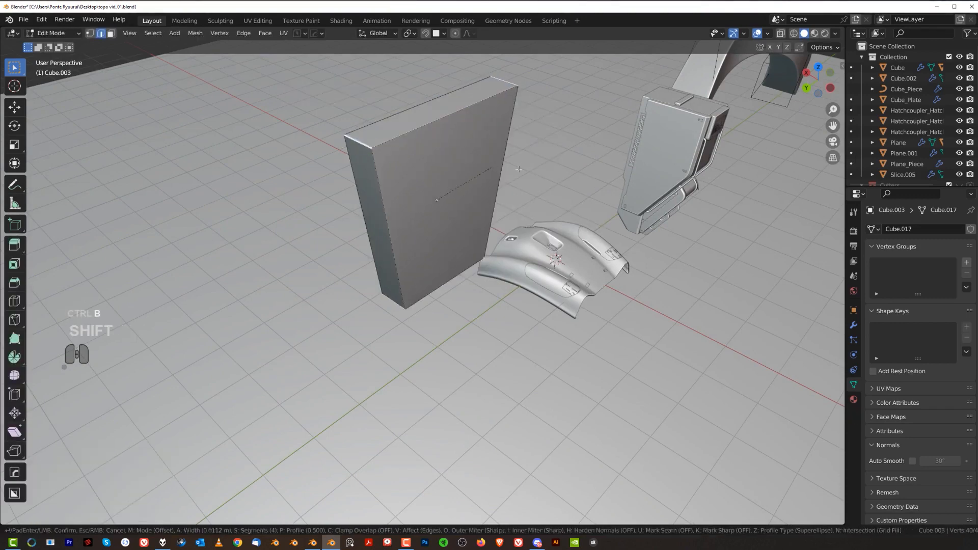
{"action": "left_click", "coordinate": [517, 168]}
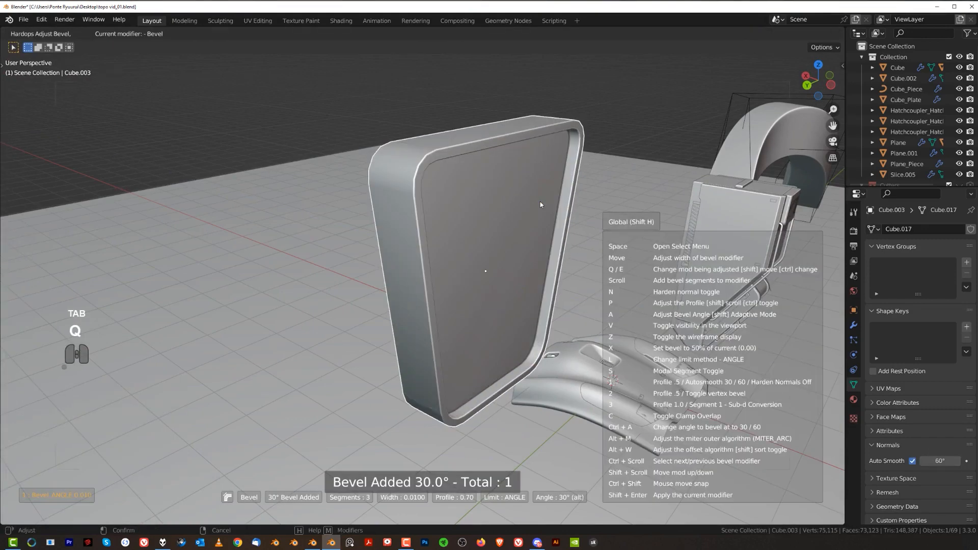
{"action": "key", "text": "3"}
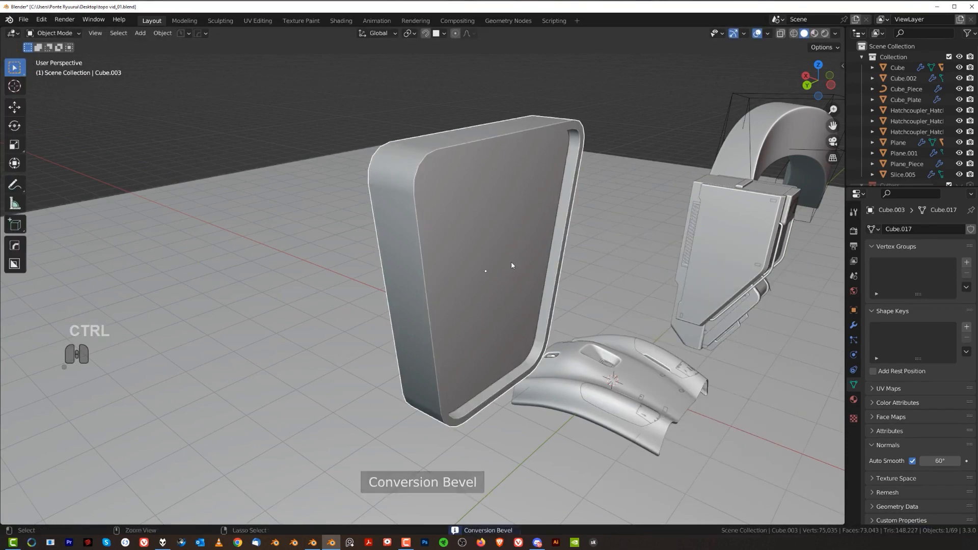
- Add level-3 subdivision to the frame and toggle Edit Mode to check the smoothed shape
{"action": "key", "text": "ctrl+3"}
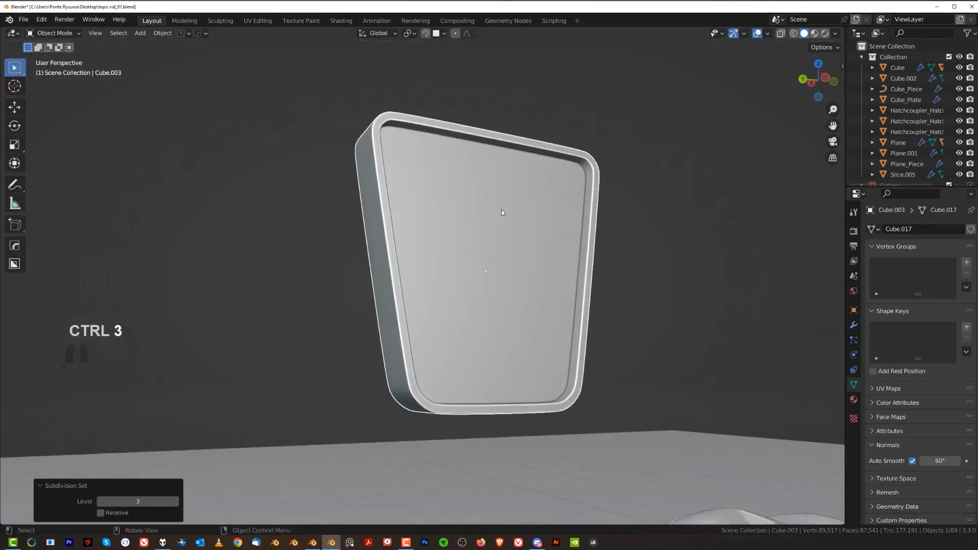
{"action": "key", "text": "Tab"}
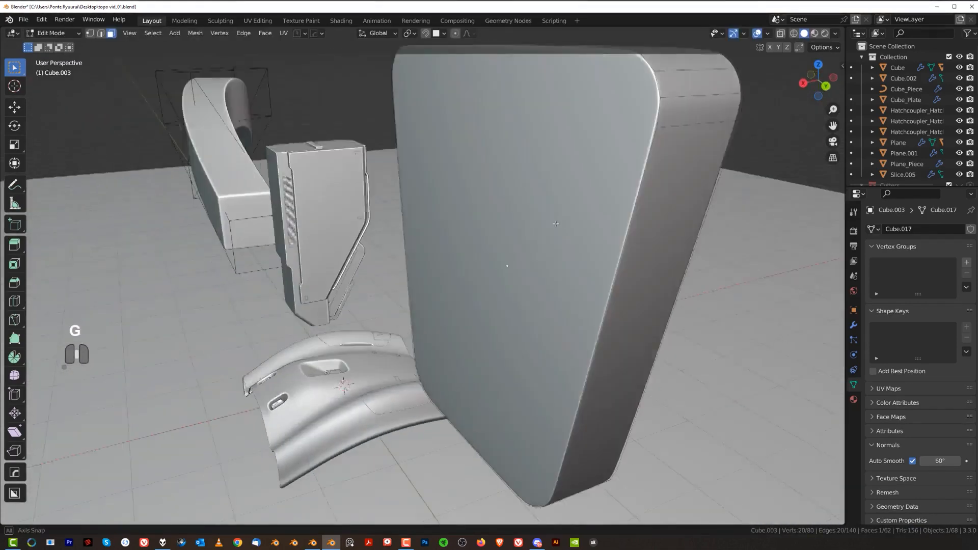
{"action": "key", "text": "Tab"}
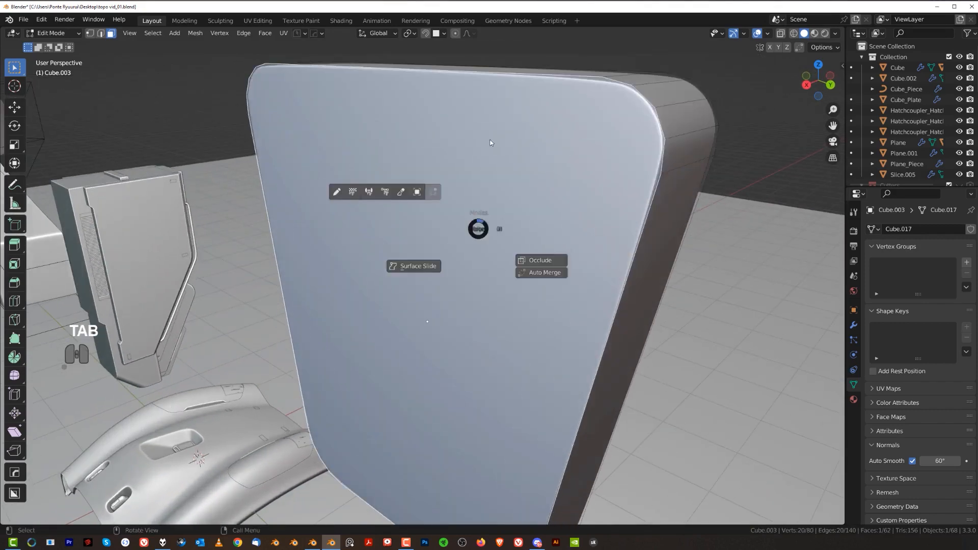
{"action": "key", "text": "Tab"}
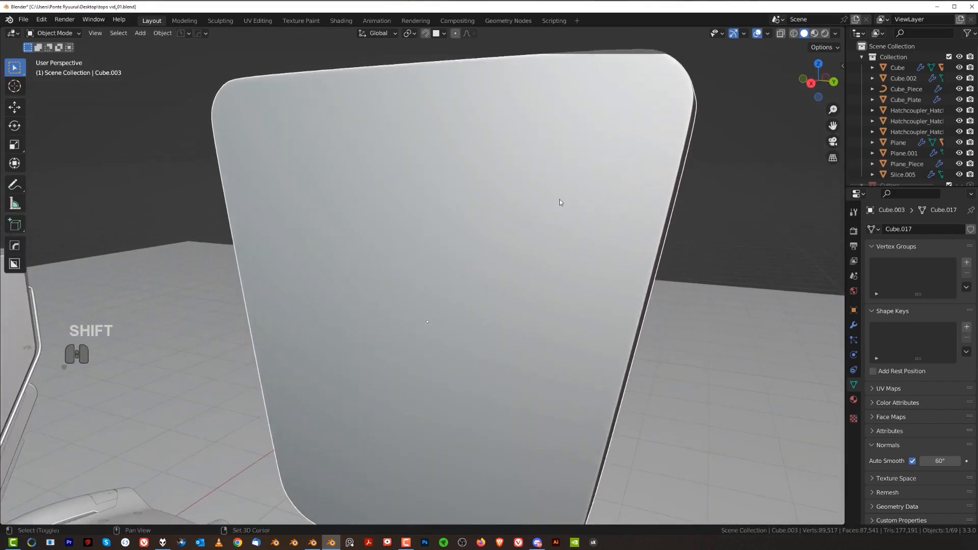
{"action": "key", "text": "Tab"}
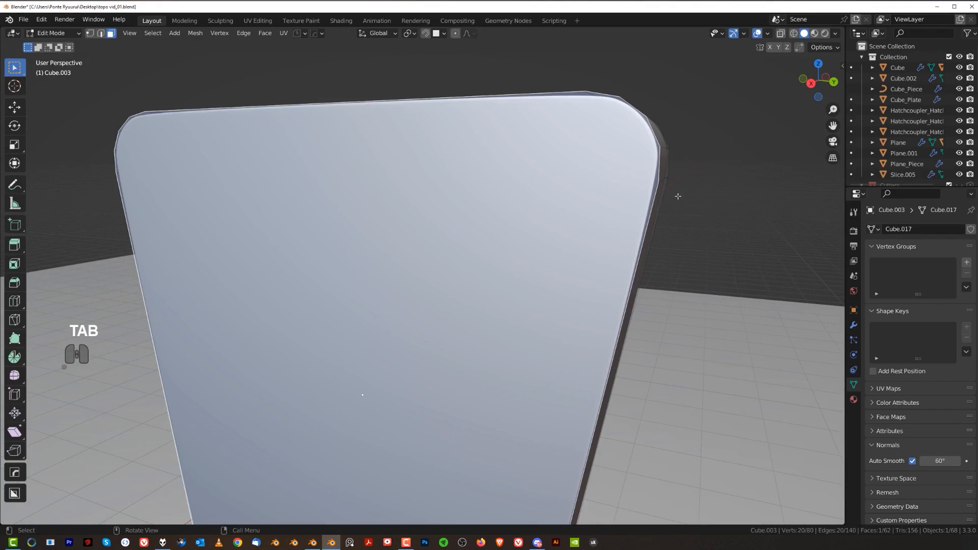
{"action": "key", "text": "Tab"}
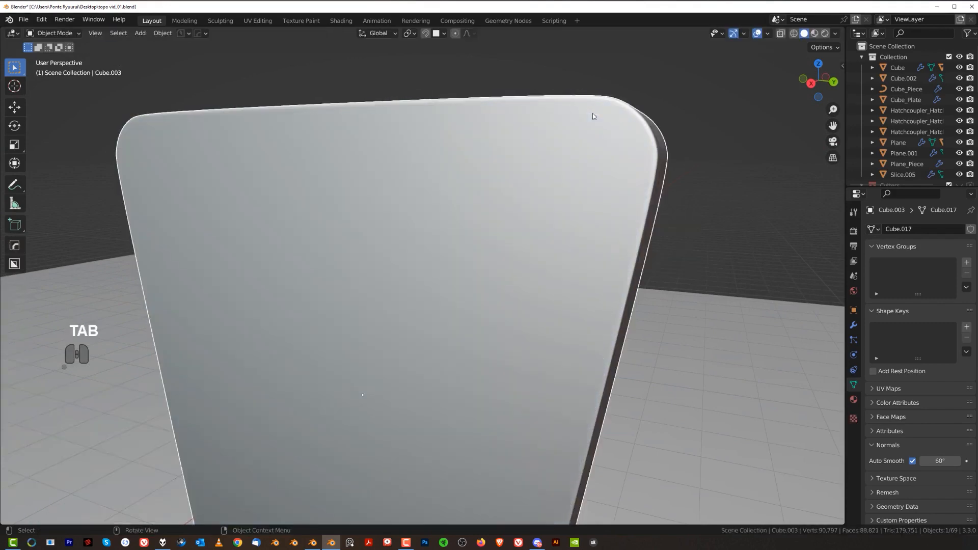
- Inspect the frame's faces in Edit Mode, then leave it as a finished smoothed object
{"action": "key", "text": "Tab"}
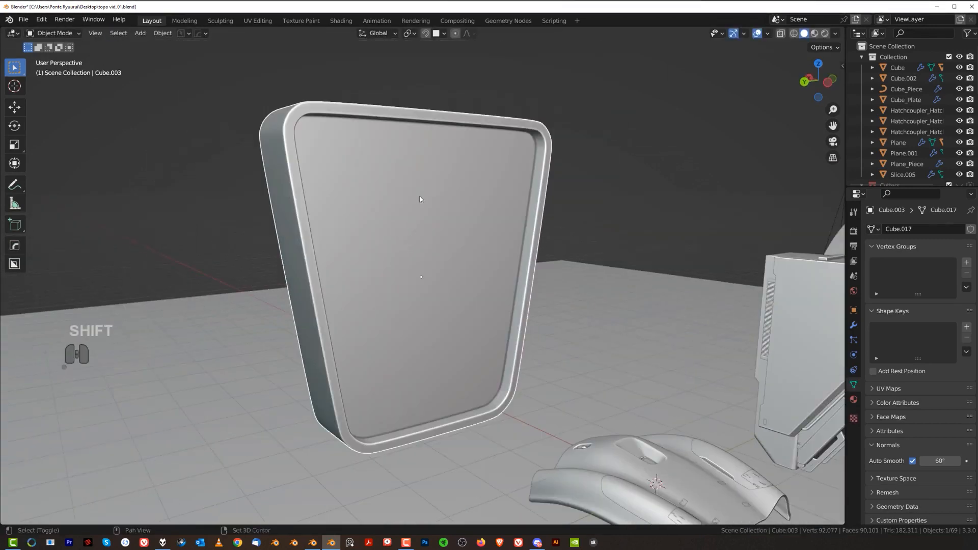
{"action": "key", "text": "Tab"}
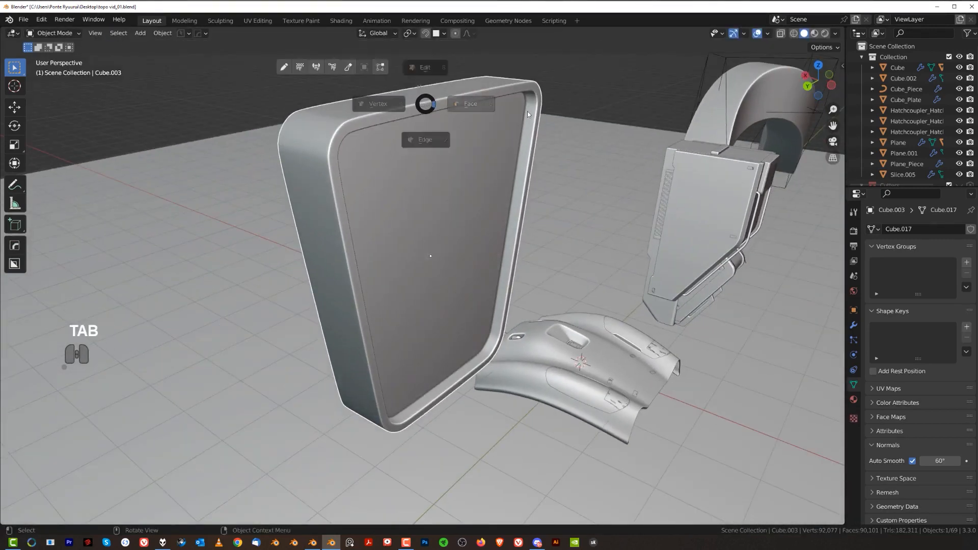
{"action": "key", "text": "Tab"}
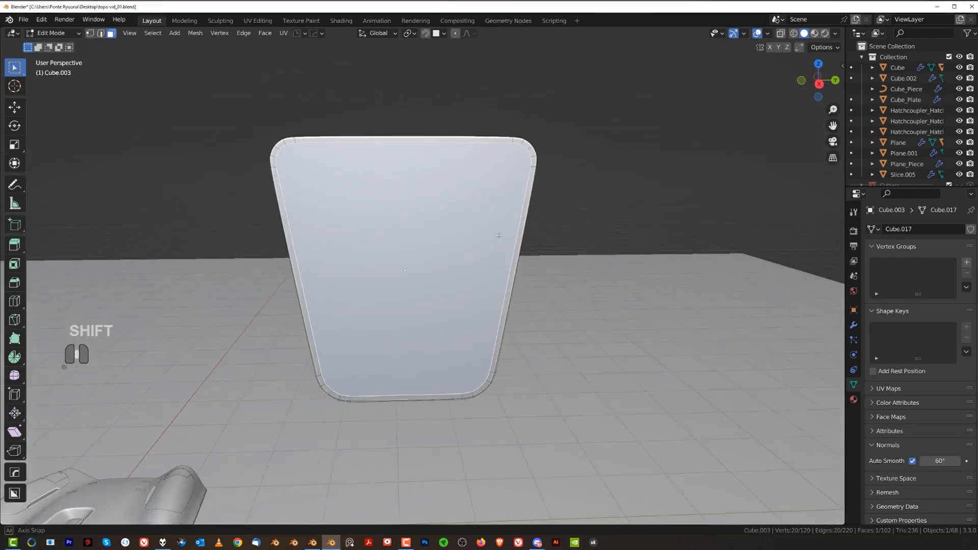
{"action": "key", "text": "Tab"}
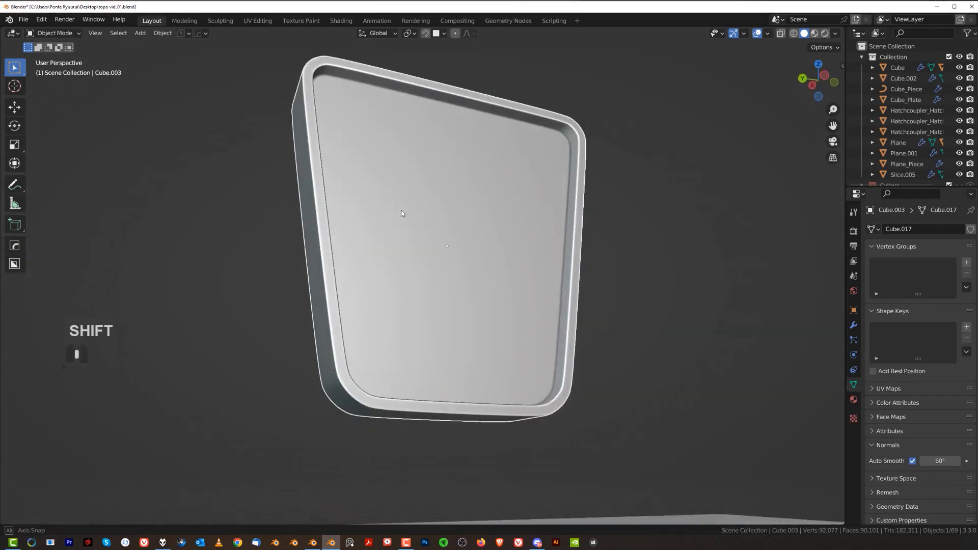
{"action": "key", "text": "Tab"}
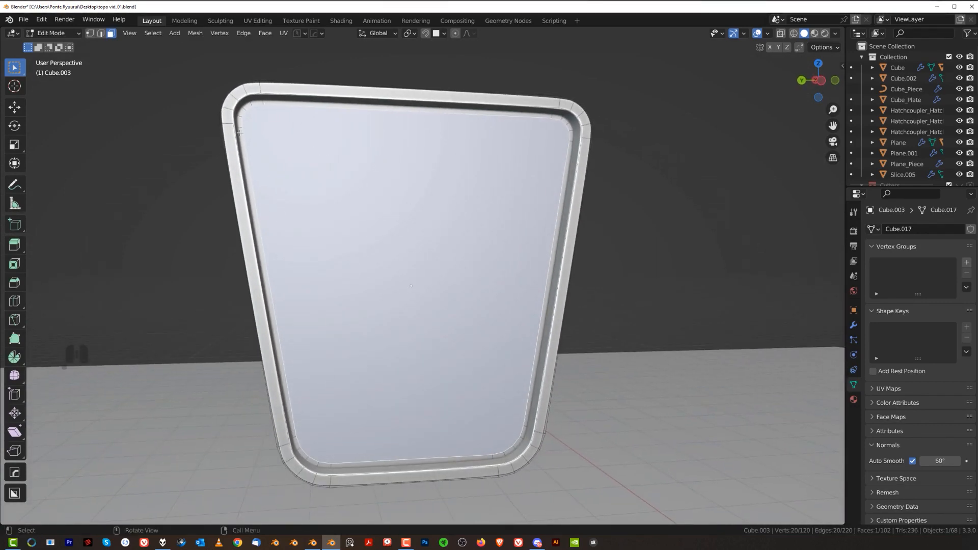
{"action": "mouse_move", "coordinate": [404, 340]}
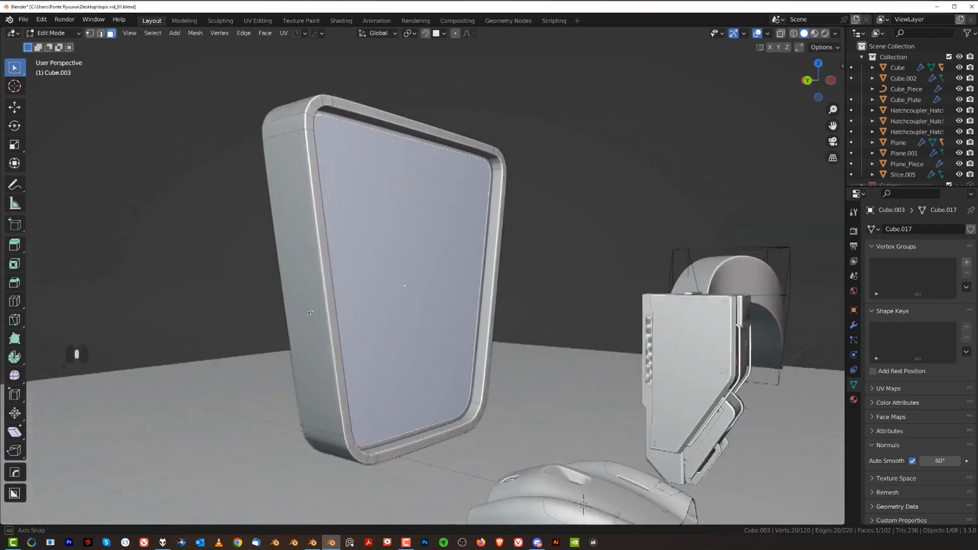
{"action": "key", "text": "Tab"}
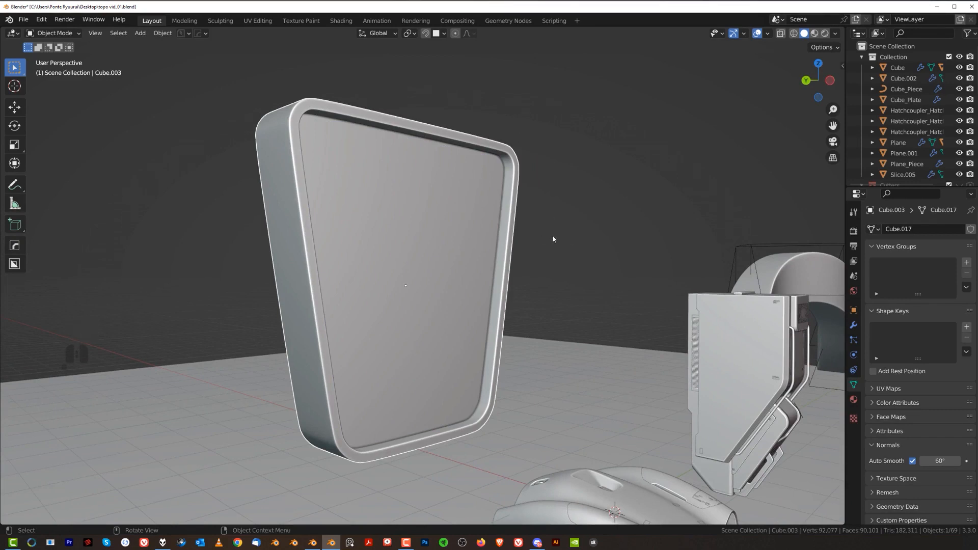
{"action": "mouse_move", "coordinate": [550, 251]}
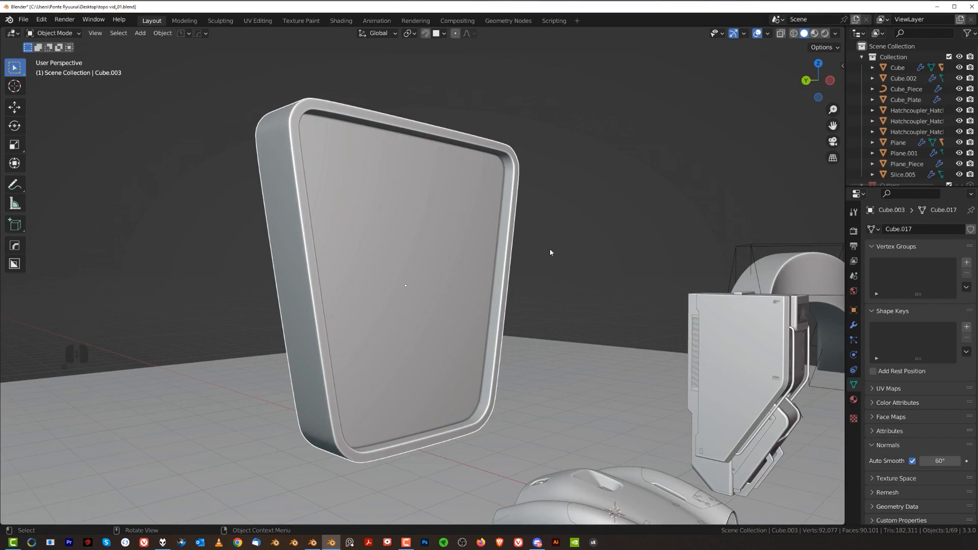
{"action": "mouse_move", "coordinate": [546, 248]}
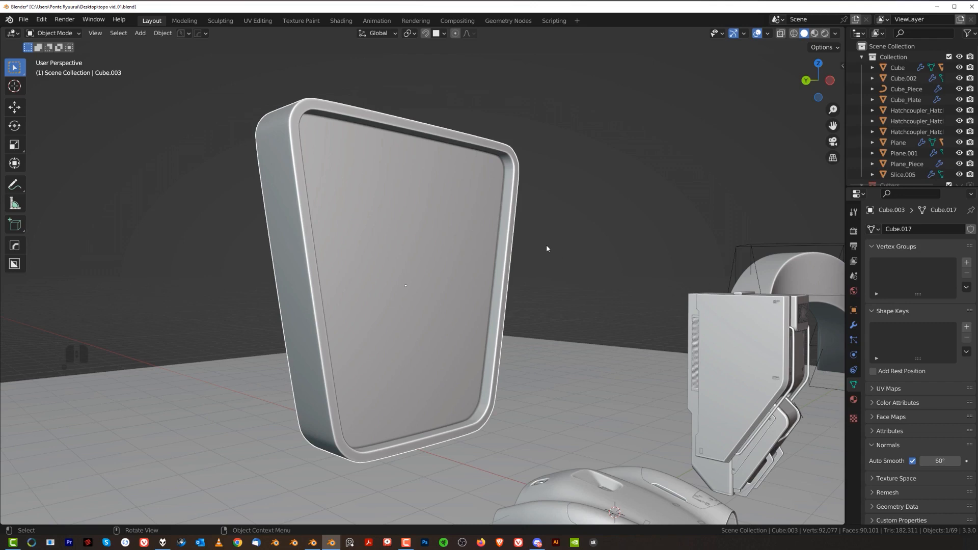
{"action": "mouse_move", "coordinate": [543, 249]}
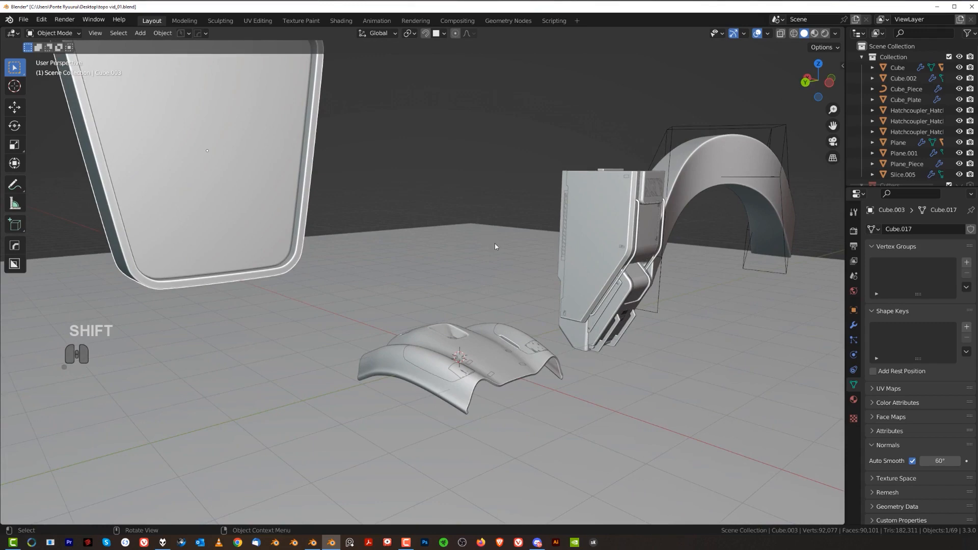
{"action": "mouse_move", "coordinate": [481, 269]}
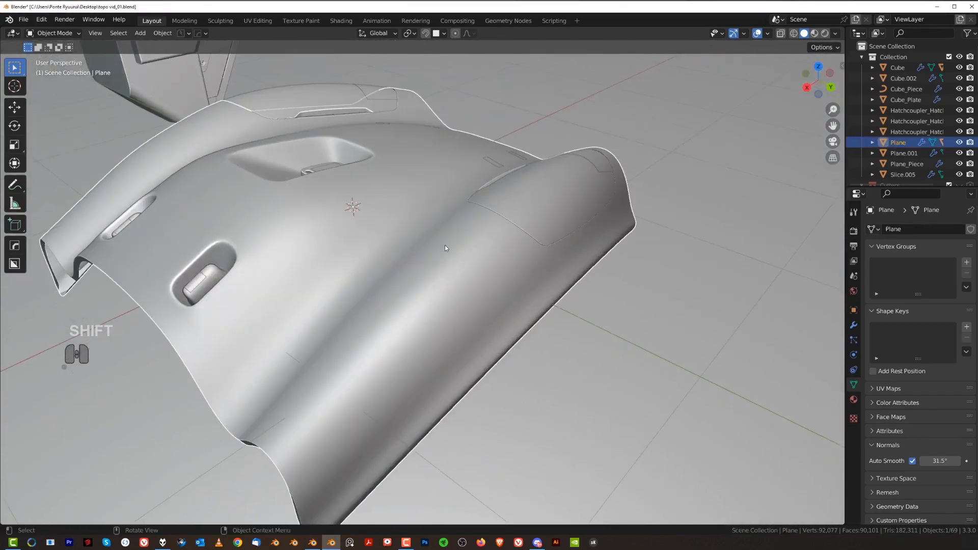
- Enter Edit Mode on the boolean-cut shell Plane to show its grid topology around the cutouts
{"action": "key", "text": "Tab"}
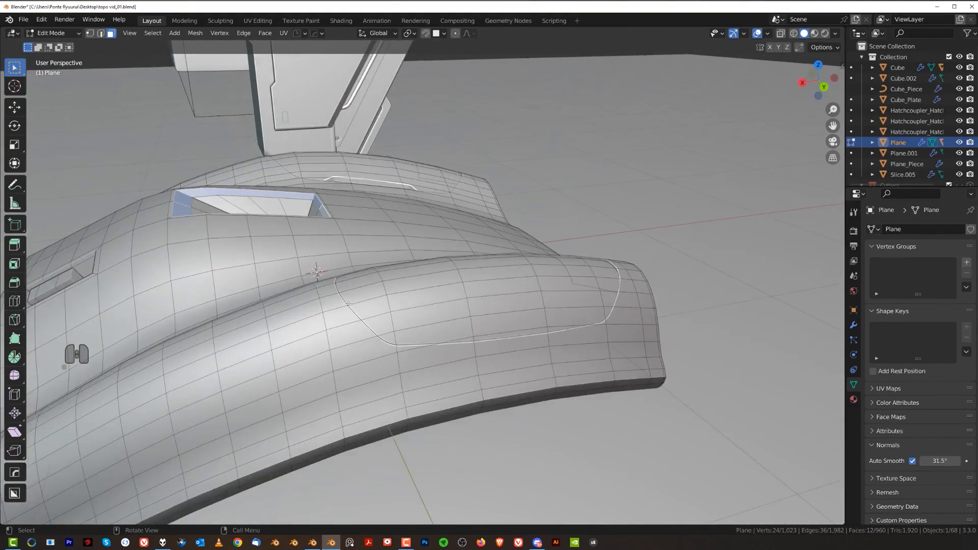
{"action": "key", "text": "Tab"}
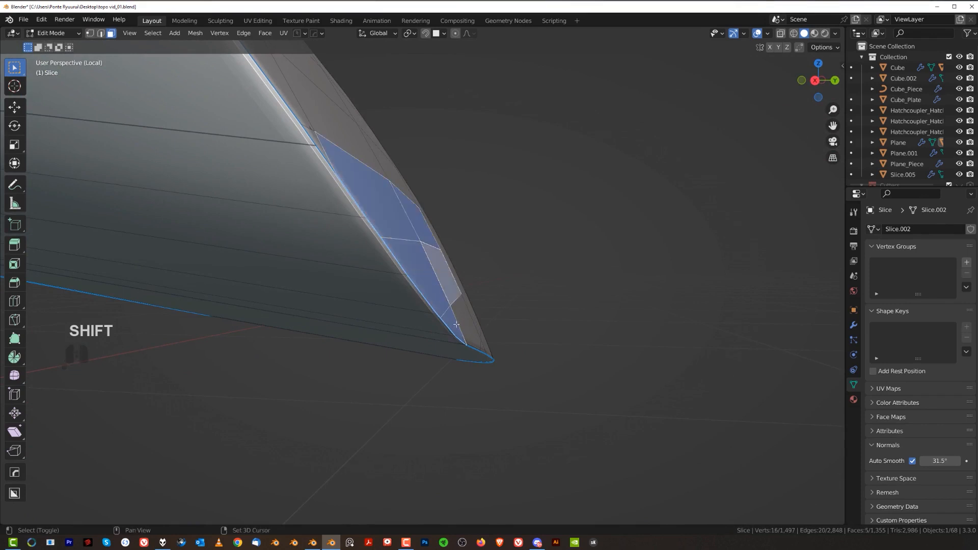
- Fill the selected panel corner faces into one face, then undo it and leave Local View
{"action": "key", "text": "f"}
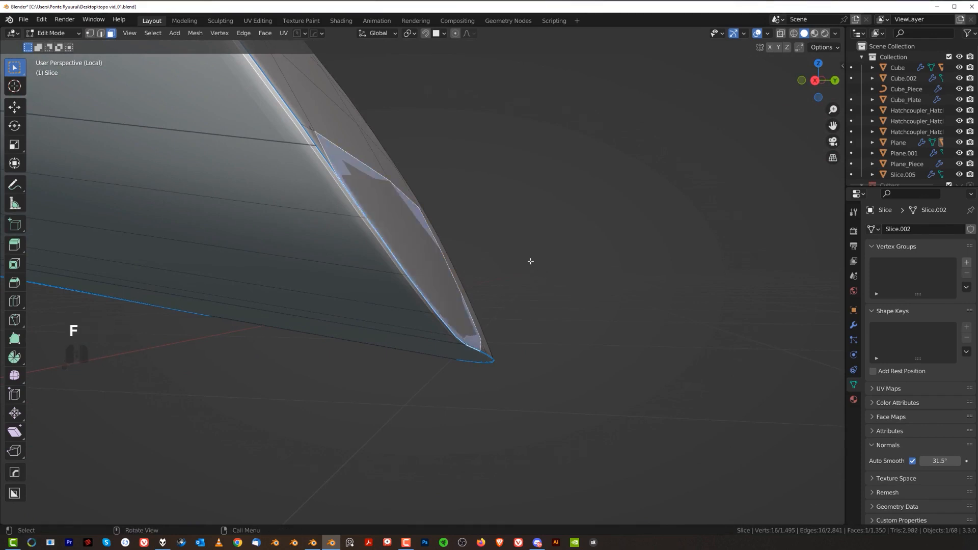
{"action": "key", "text": "Tab"}
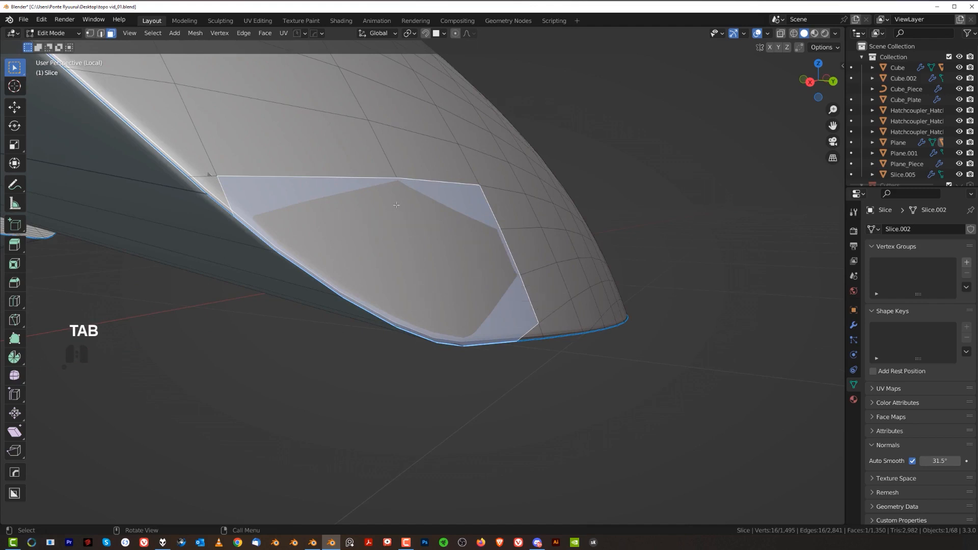
{"action": "key", "text": "Tab"}
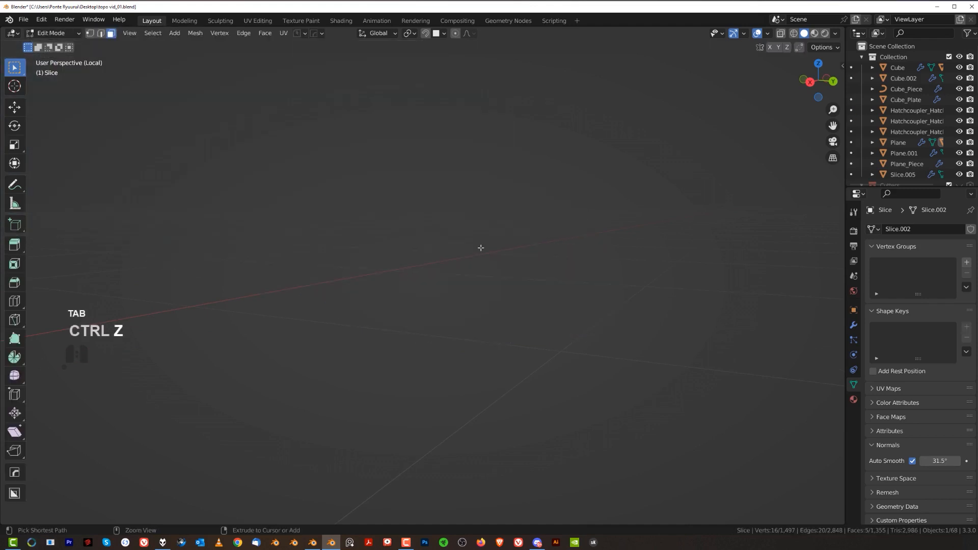
{"action": "key", "text": "Tab"}
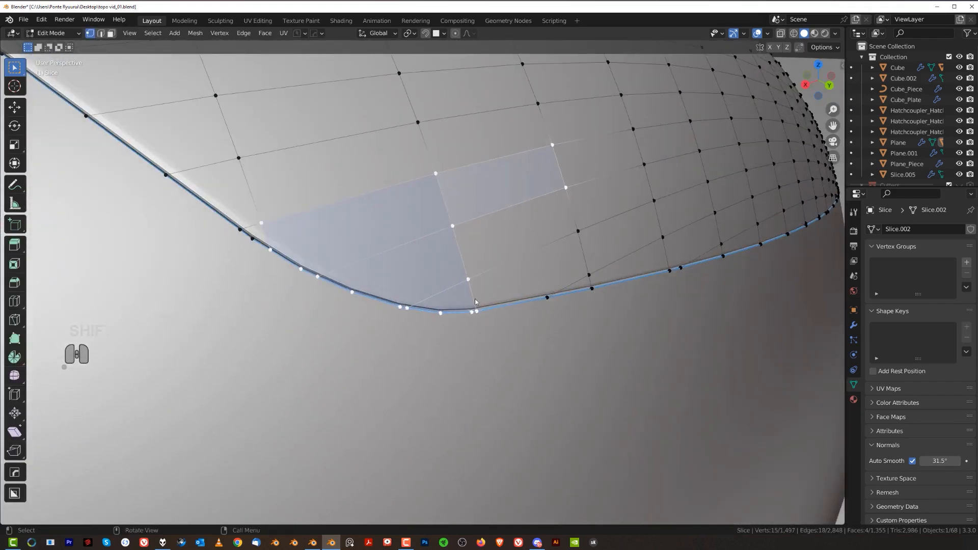
- Toggle between Object and Edit Mode to inspect the dense grid panel smoothed on the shell
{"action": "key", "text": "Tab"}
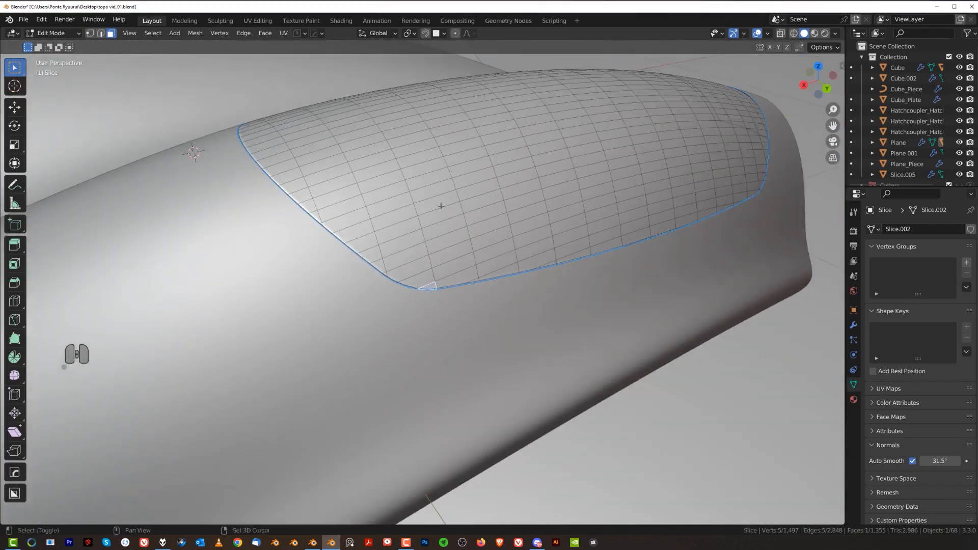
{"action": "key", "text": "Tab"}
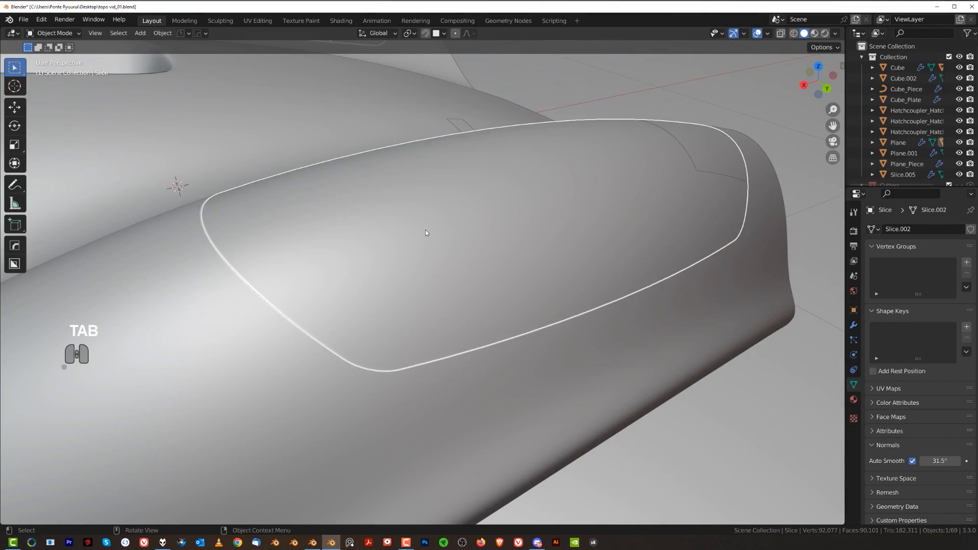
{"action": "key", "text": "Tab"}
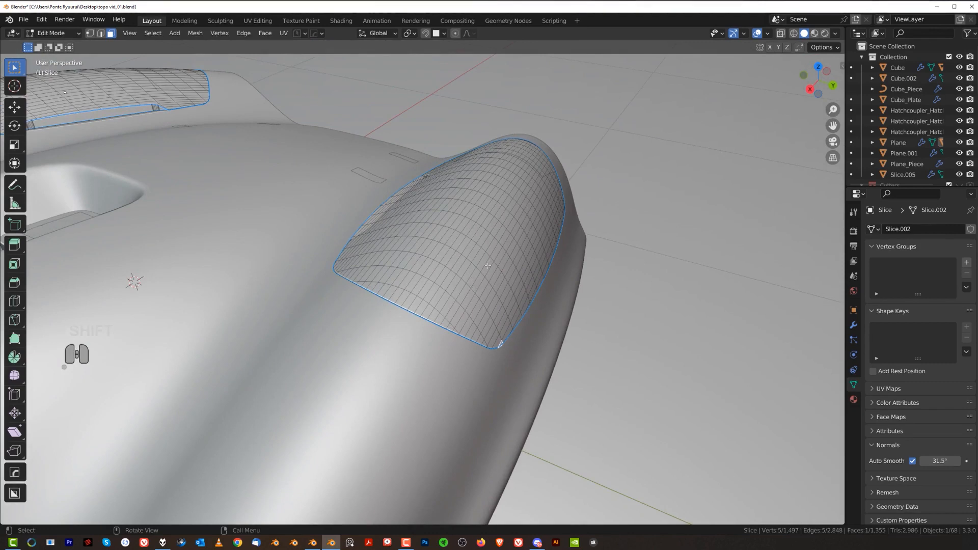
{"action": "mouse_move", "coordinate": [474, 273]}
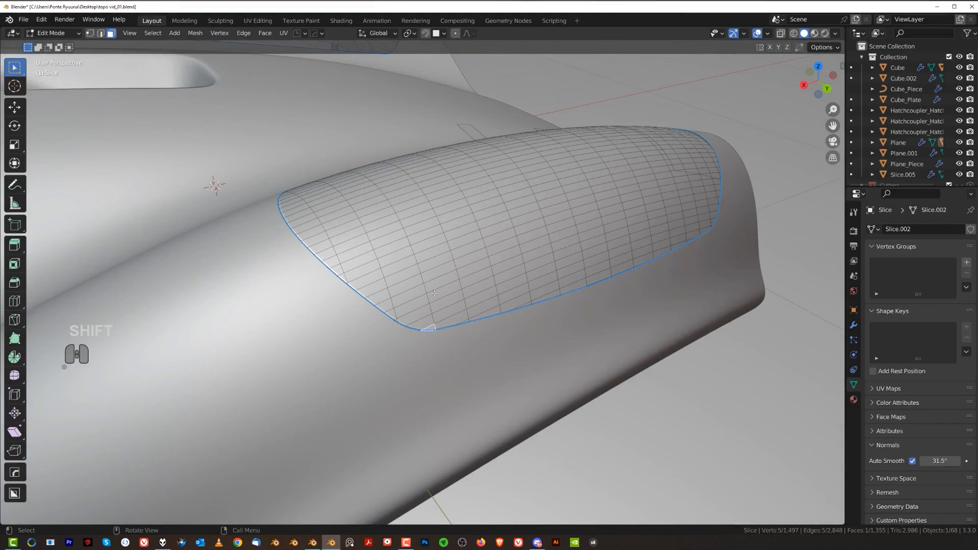
{"action": "key", "text": "Tab"}
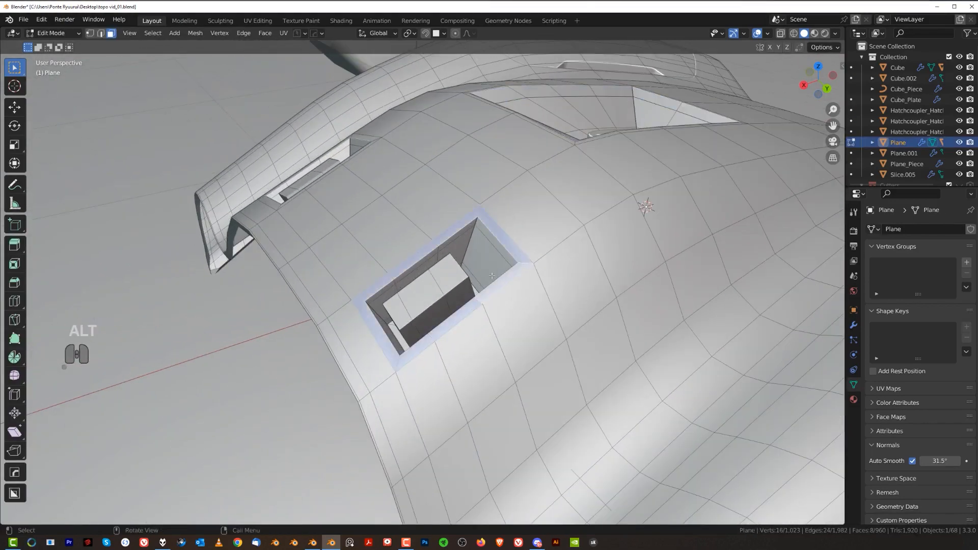
- Leave editing of the shell and zoom out to view the whole scene of demo parts
{"action": "key", "text": "Tab"}
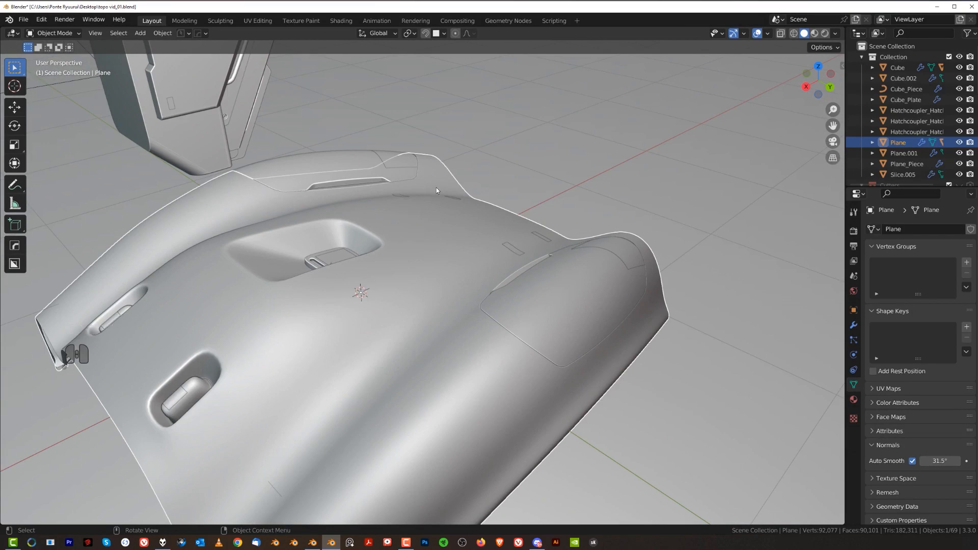
{"action": "scroll", "scroll_direction": "down", "scroll_amount": 3}
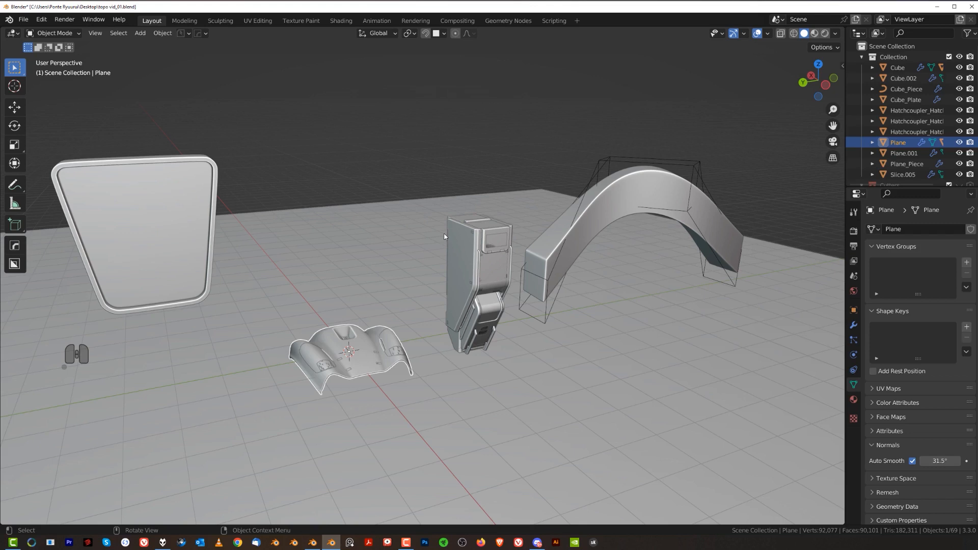
{"action": "mouse_move", "coordinate": [468, 243]}
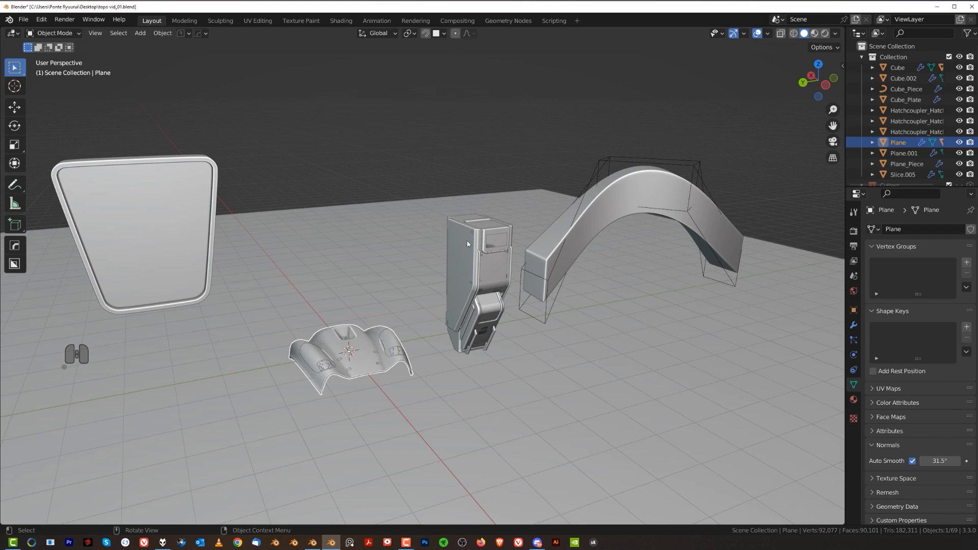
{"action": "mouse_move", "coordinate": [493, 191]}
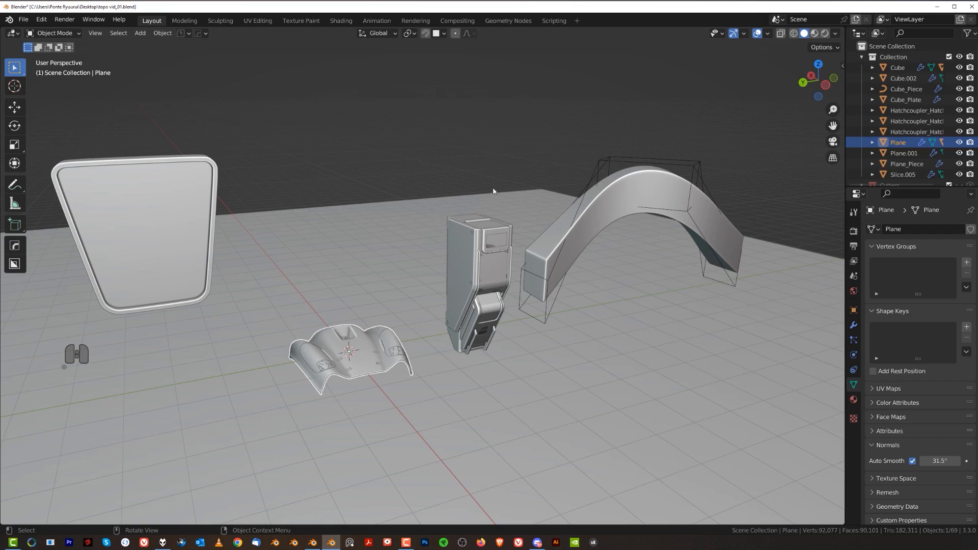
{"action": "mouse_move", "coordinate": [510, 223]}
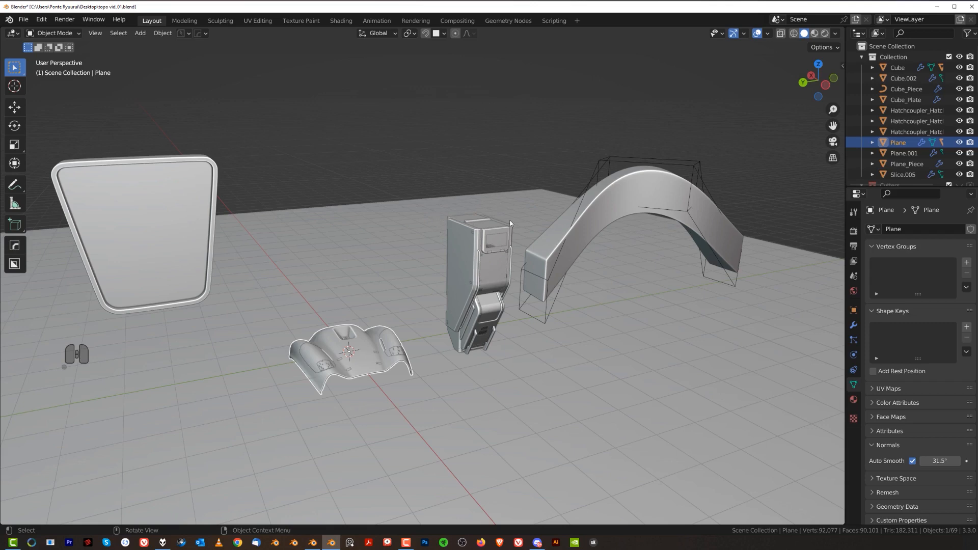
{"action": "mouse_move", "coordinate": [538, 286]}
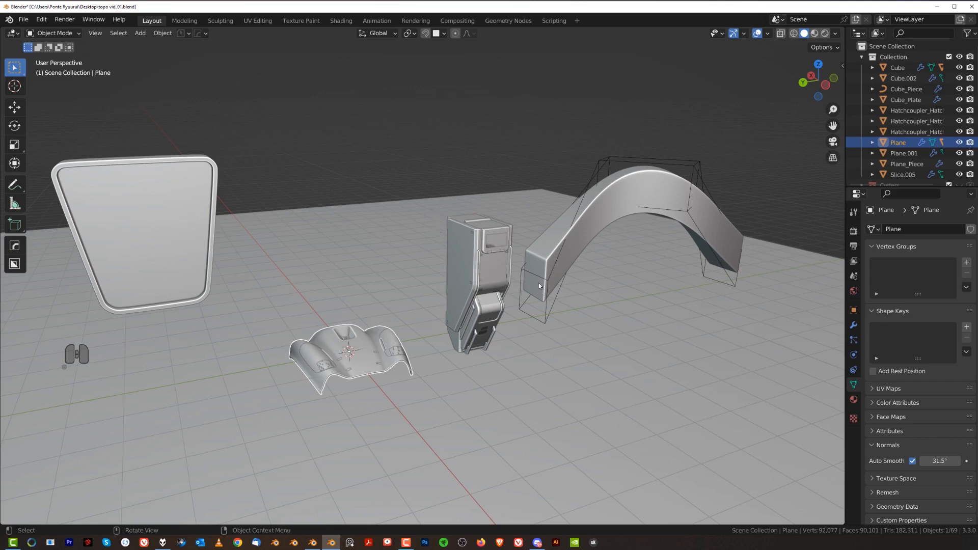